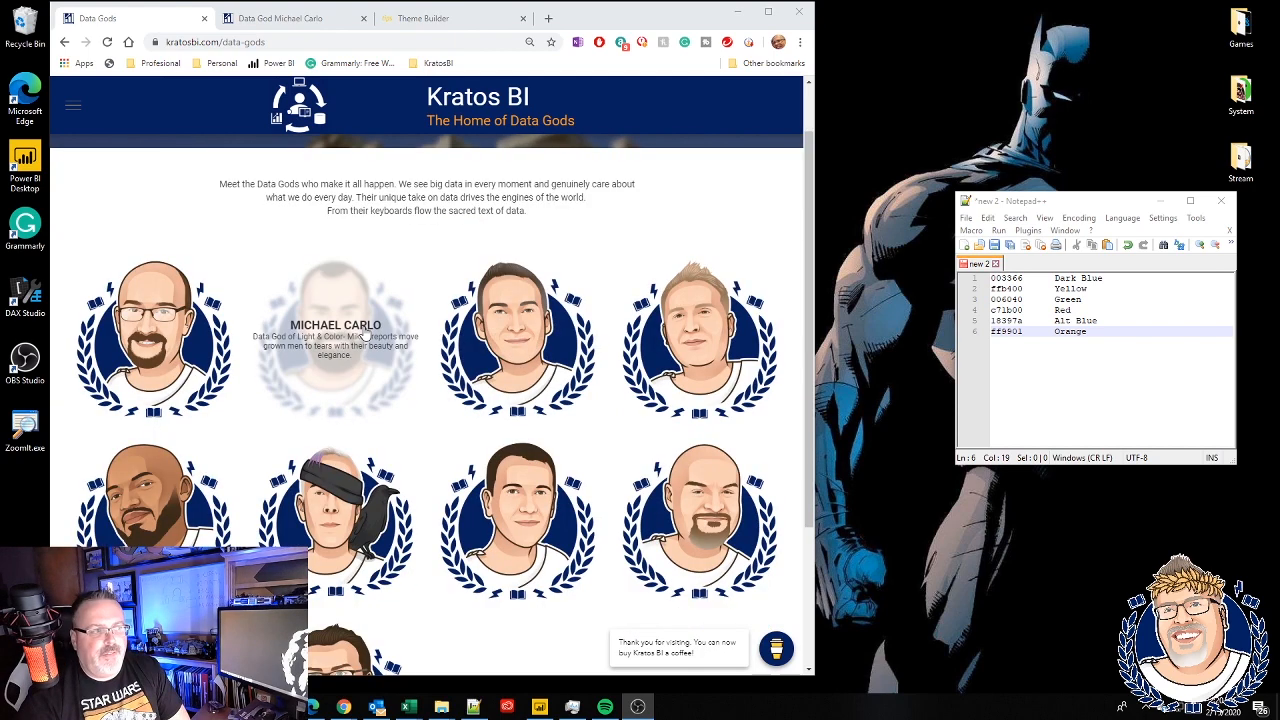
click(335, 335)
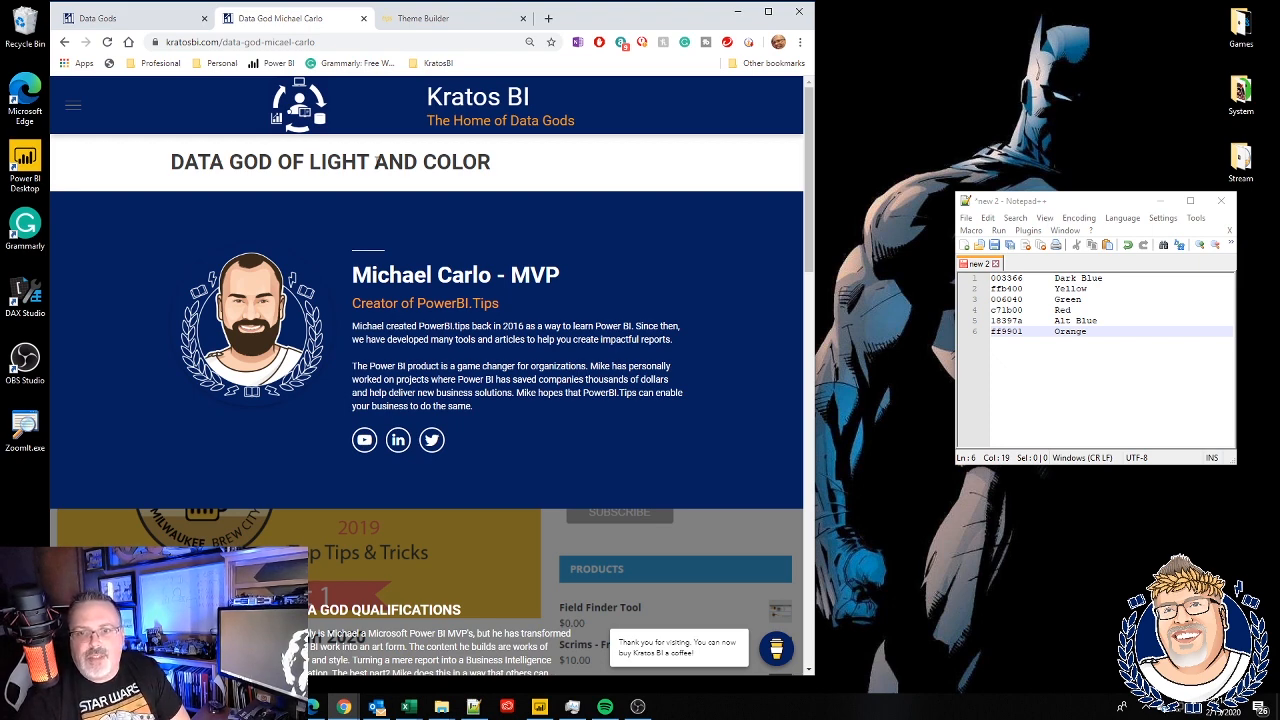
mouse_move(445, 18)
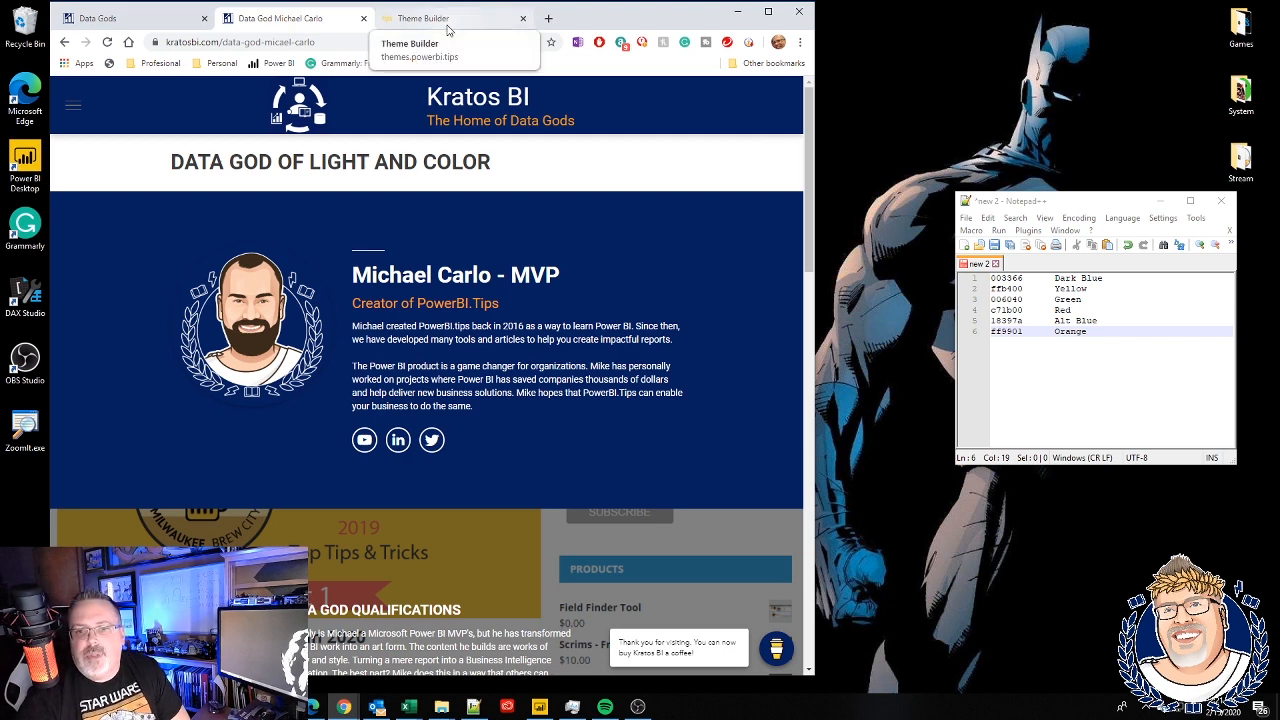
Add the hex colours #003366, #ffb400, #006040, #c71b00, #18397a and #ff9901 to the palette
click(420, 18)
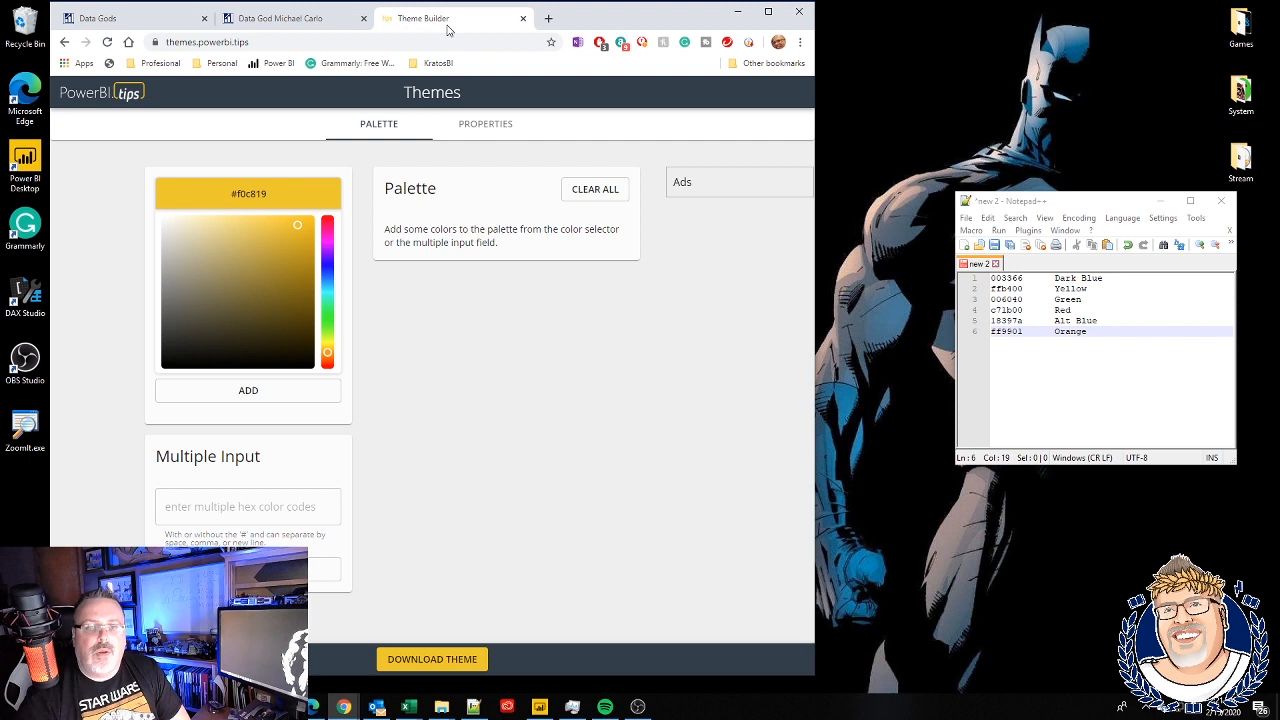
mouse_move(456, 31)
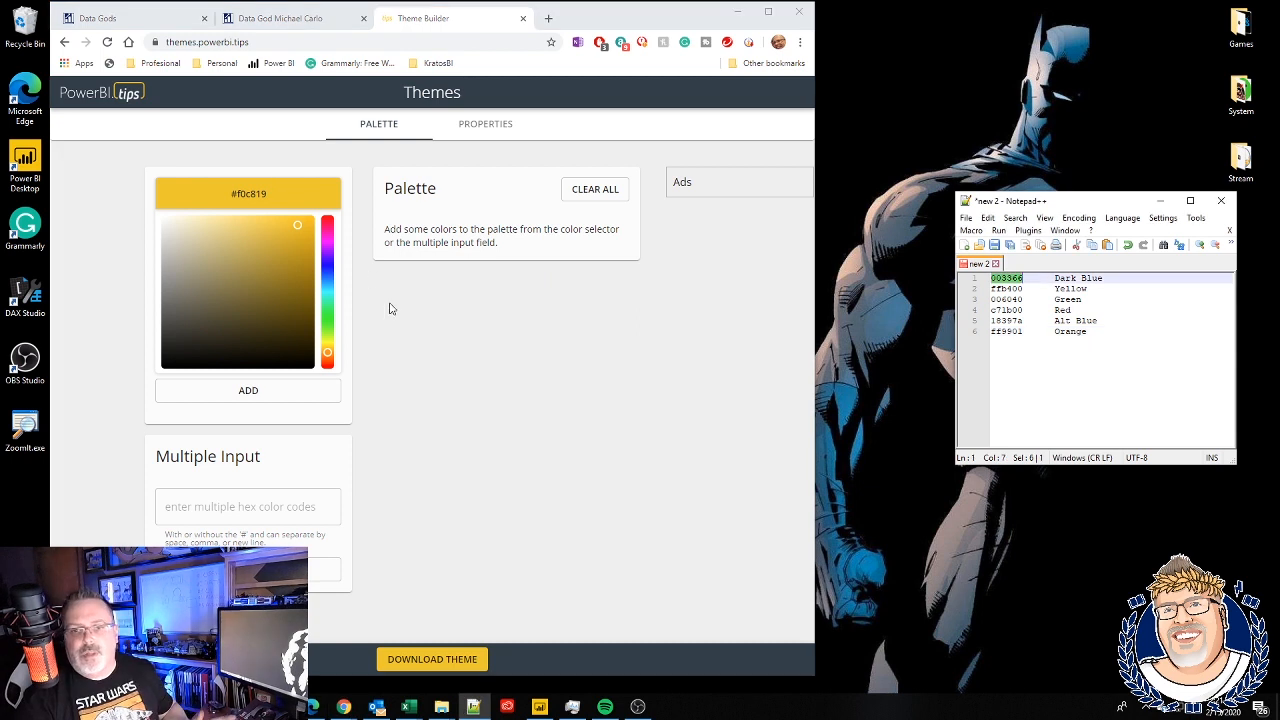
text(003366)
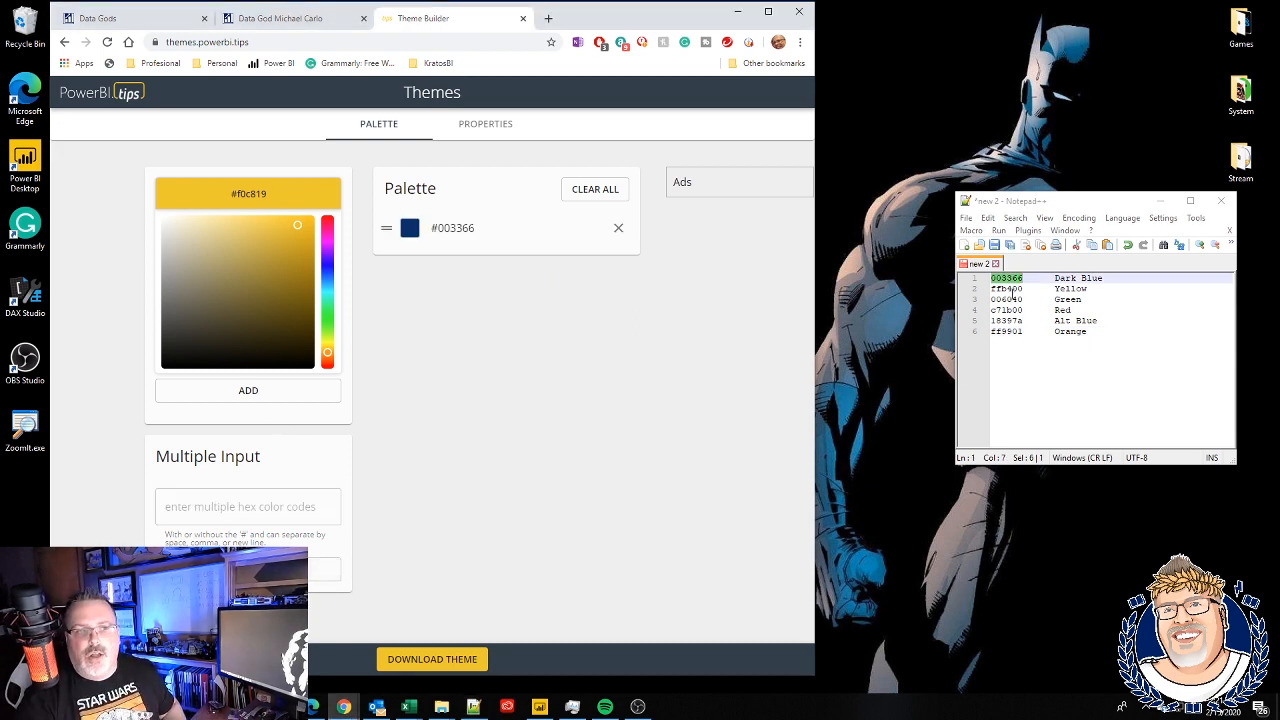
click(248, 506)
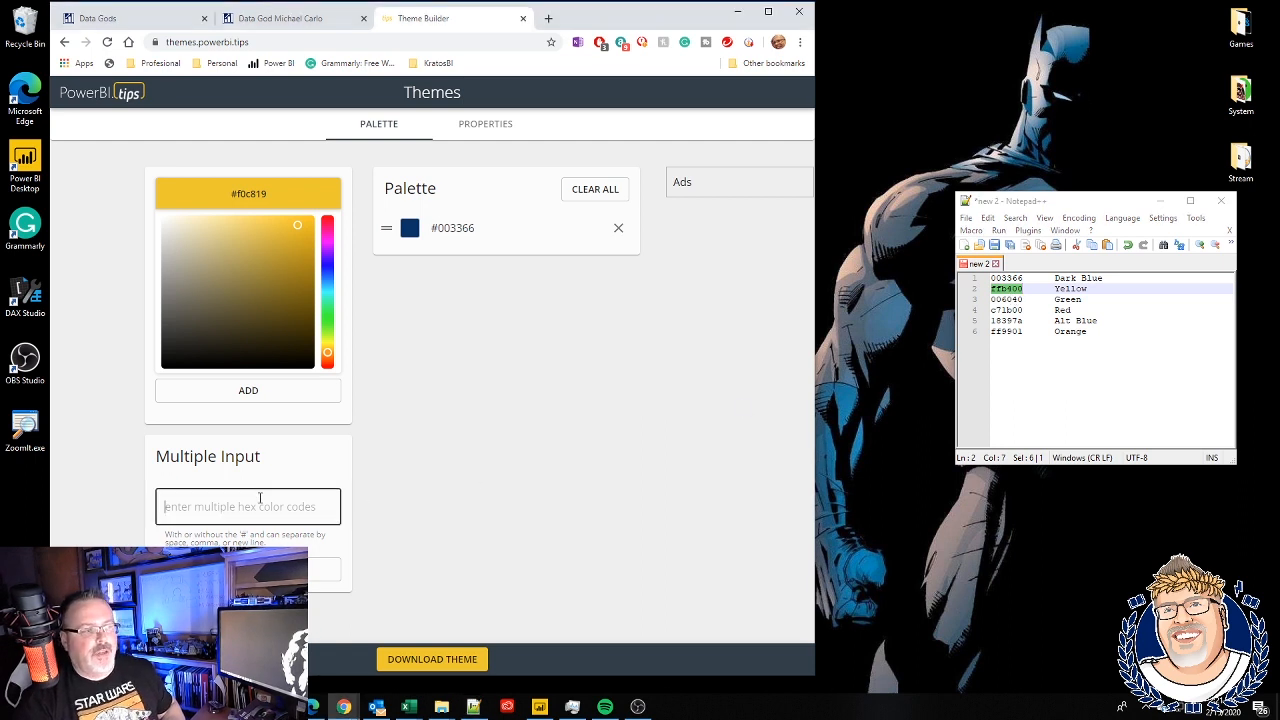
click(248, 390)
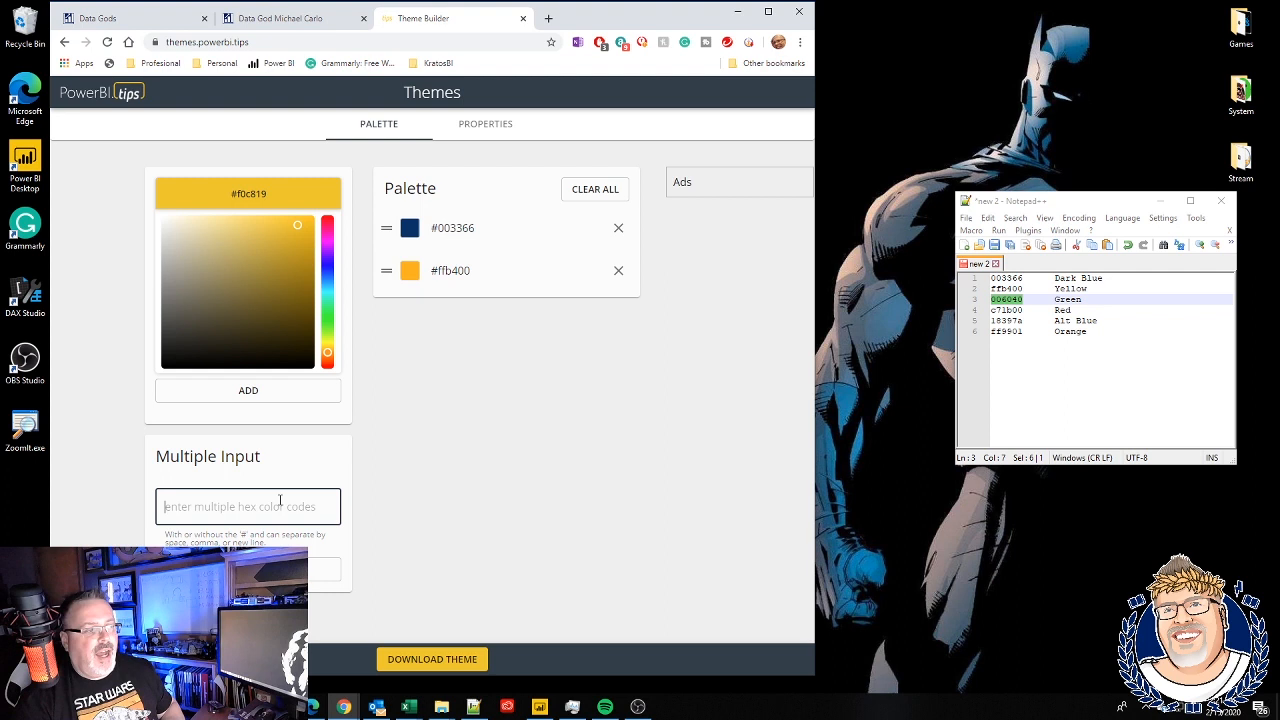
click(248, 390)
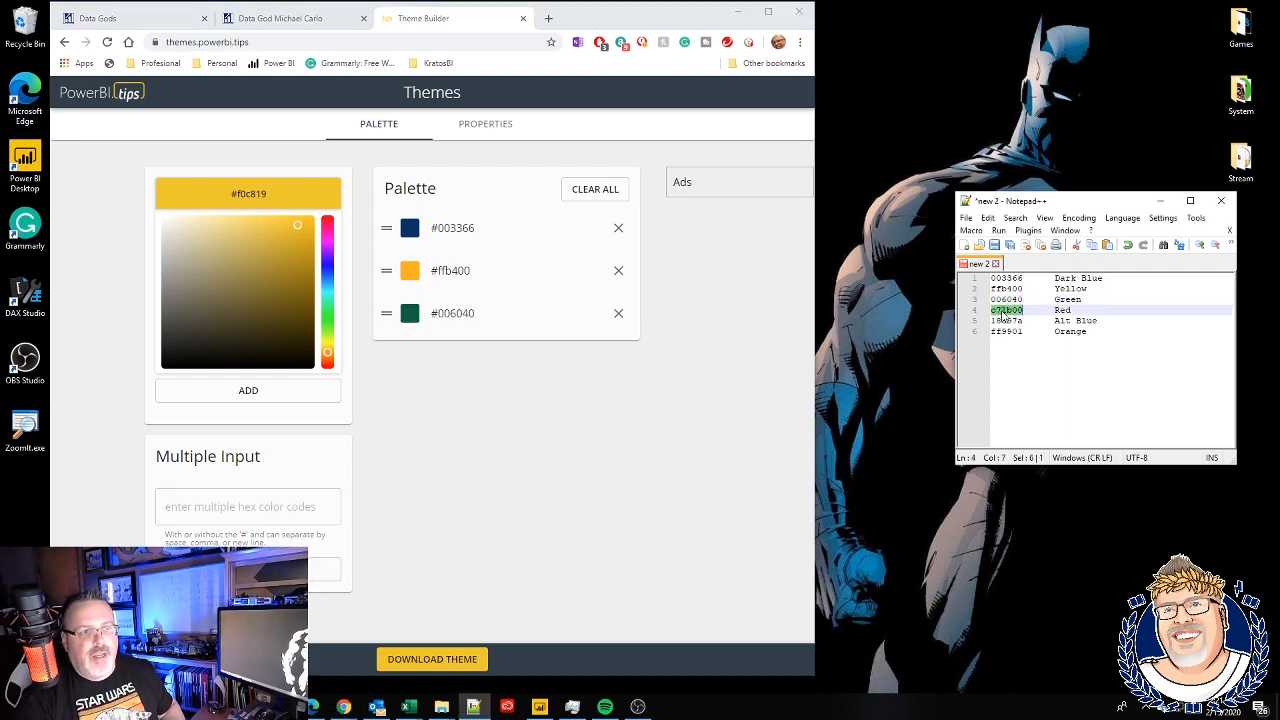
click(248, 390)
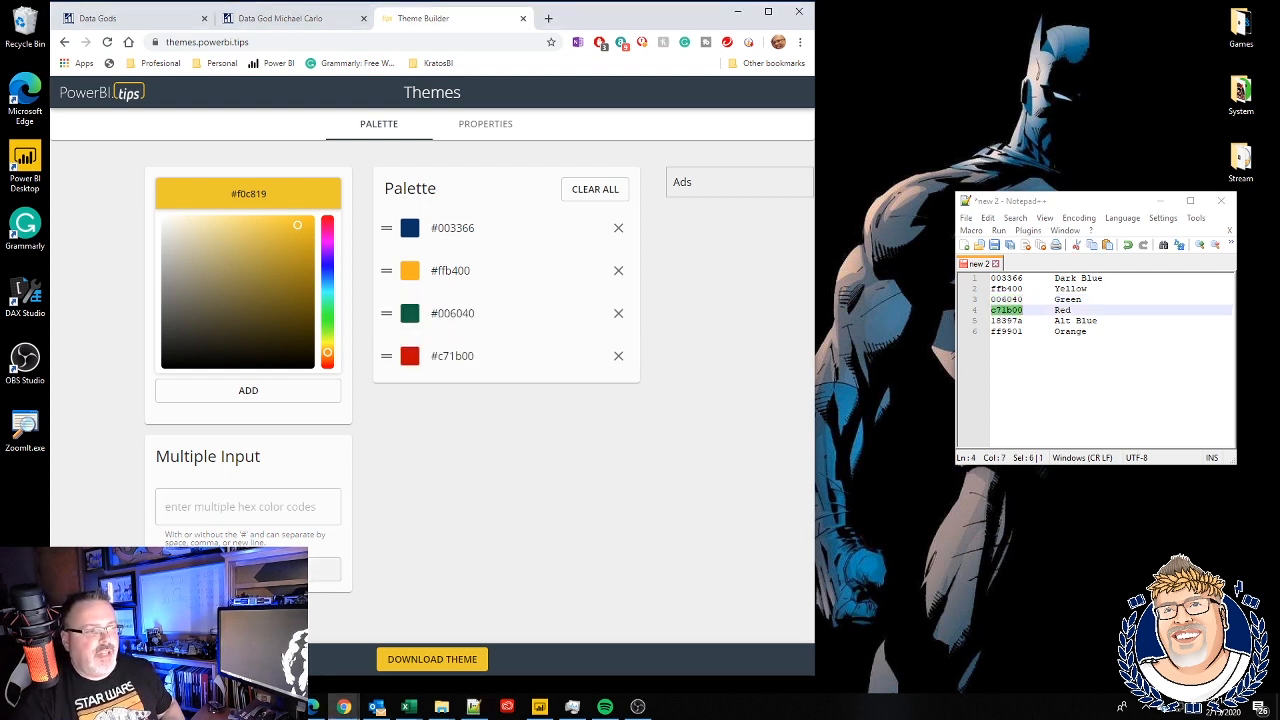
click(248, 506)
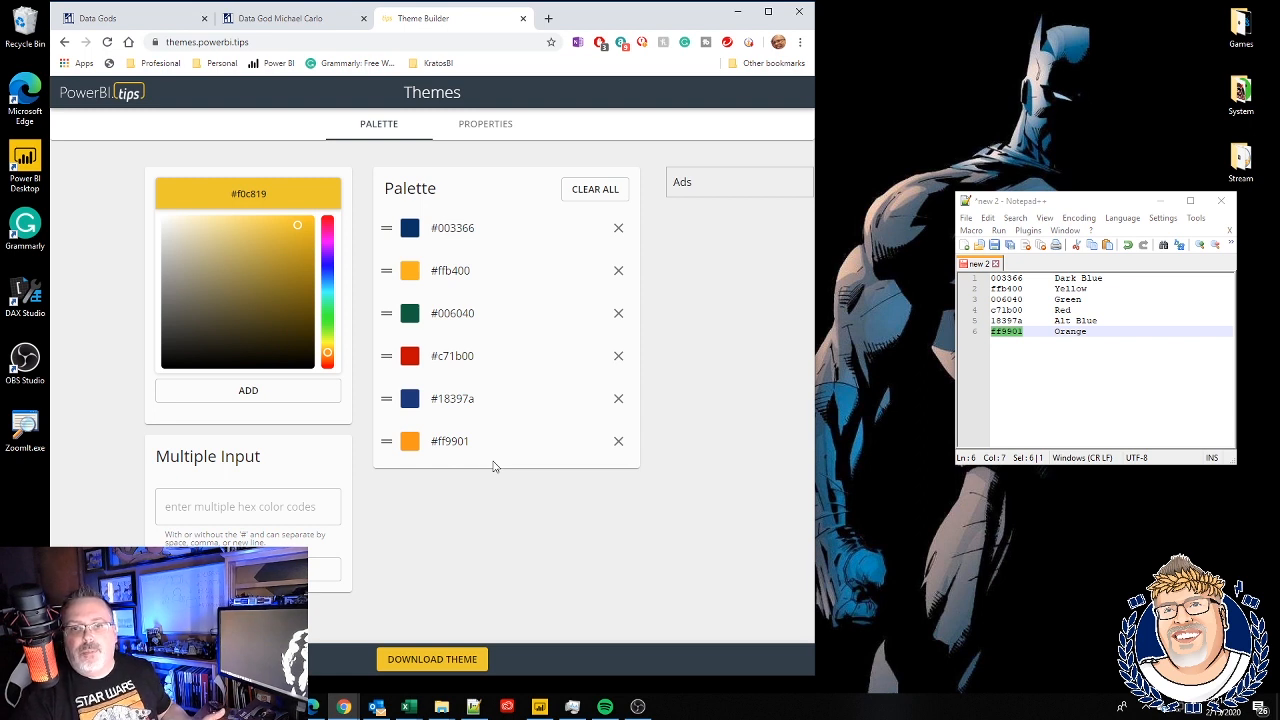
mouse_move(490, 250)
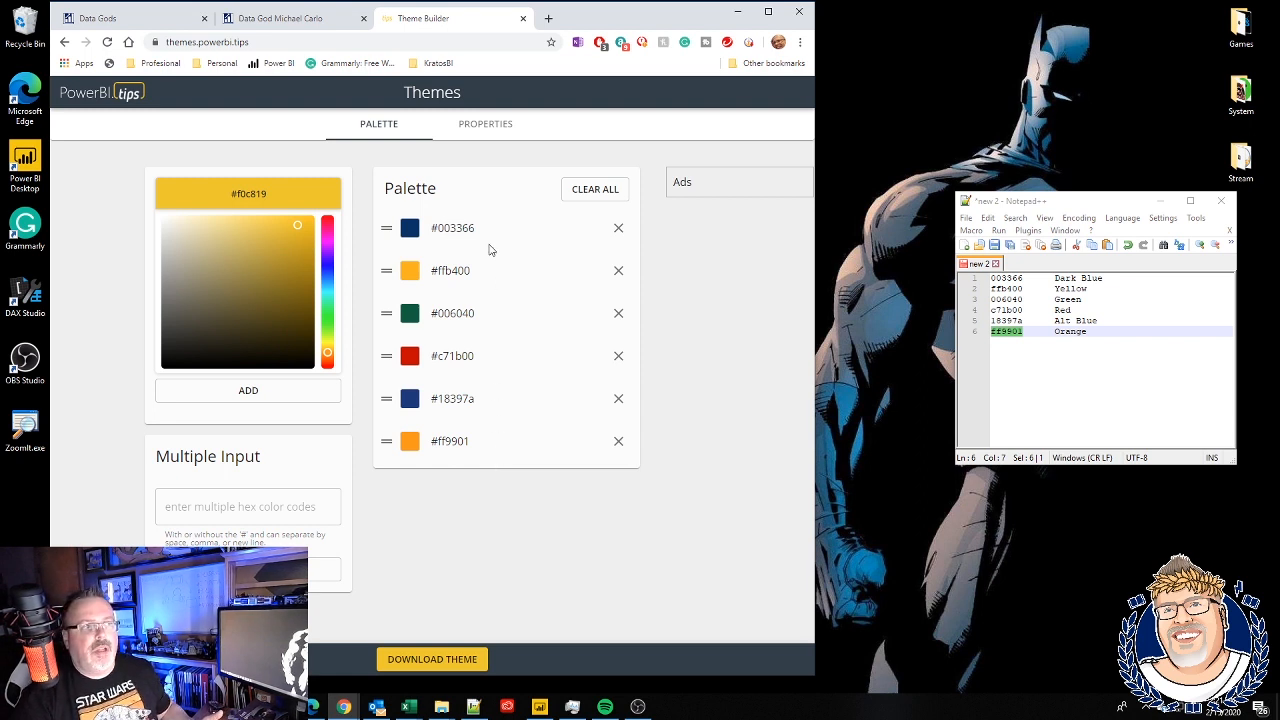
mouse_move(501, 402)
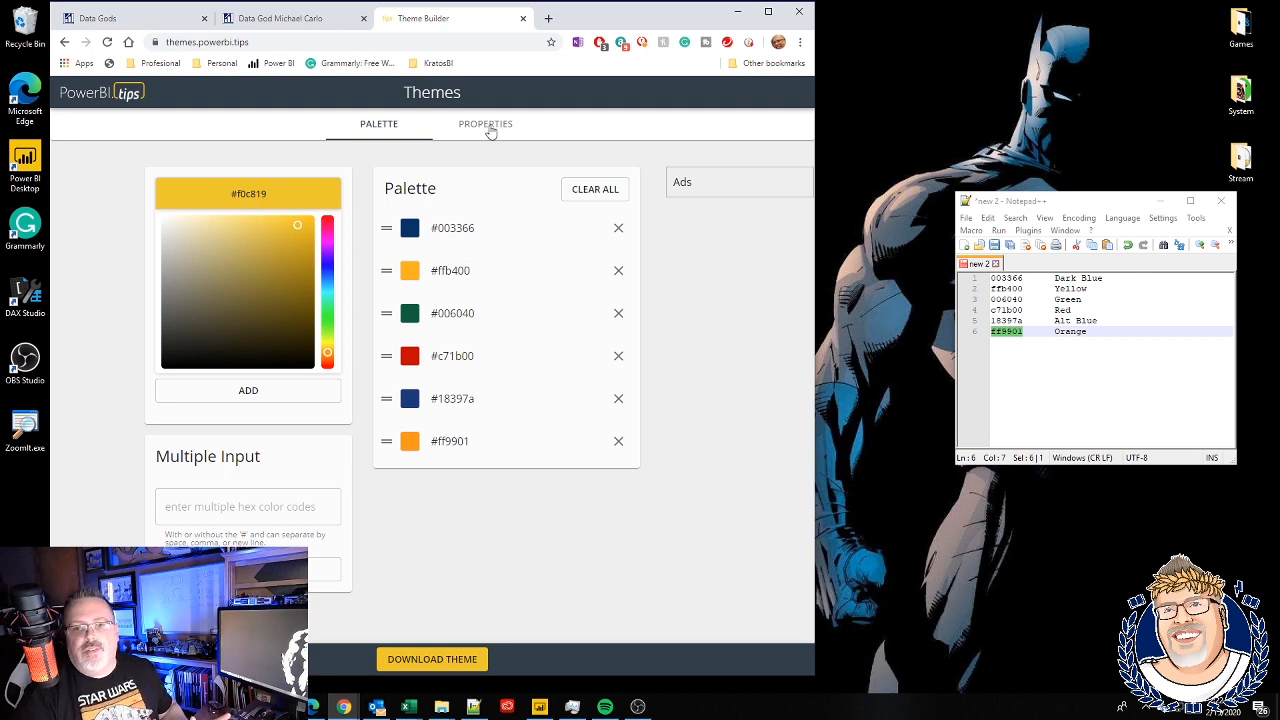
mouse_move(485, 123)
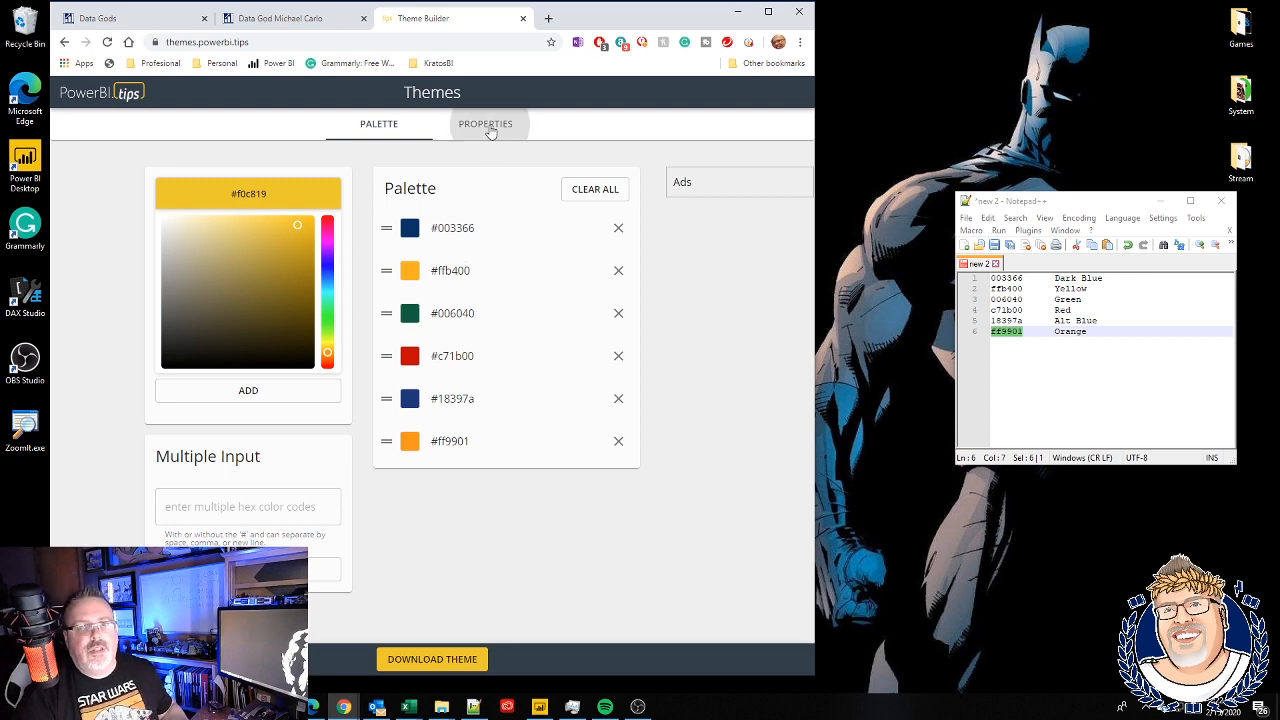
Select the stacked bar chart visual under Properties
click(485, 123)
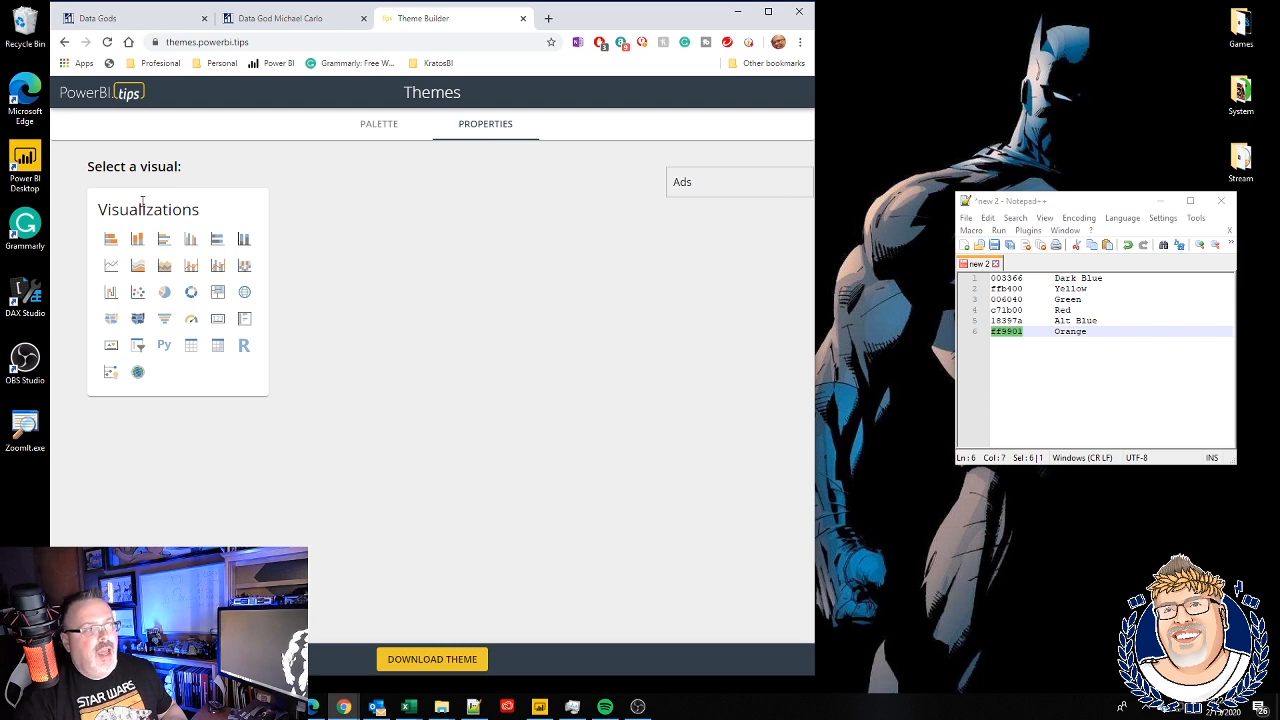
click(111, 238)
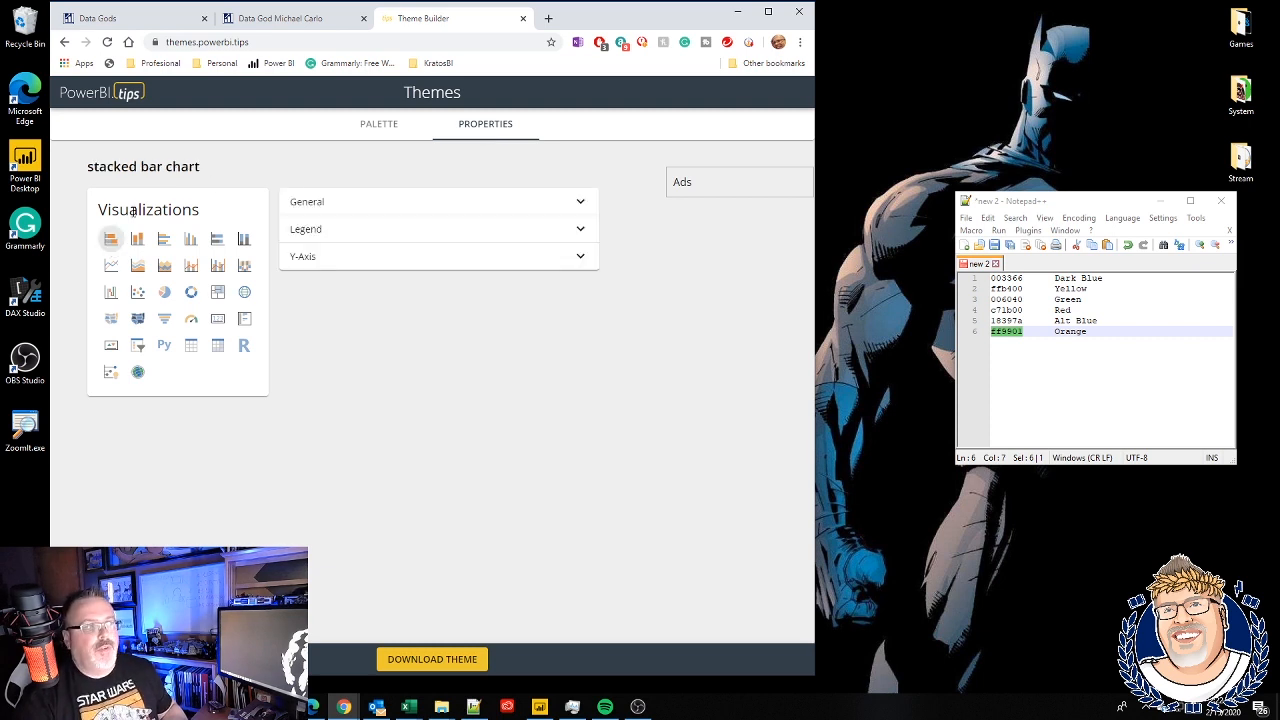
mouse_move(193, 322)
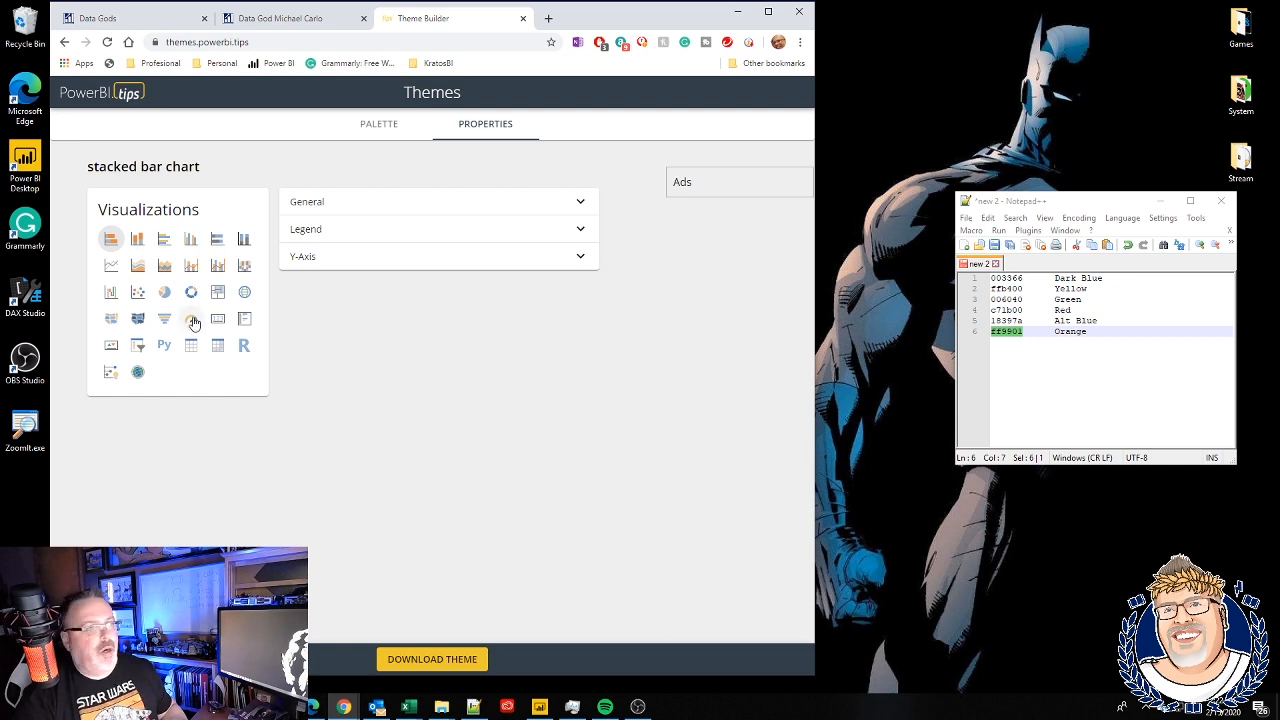
mouse_move(446, 328)
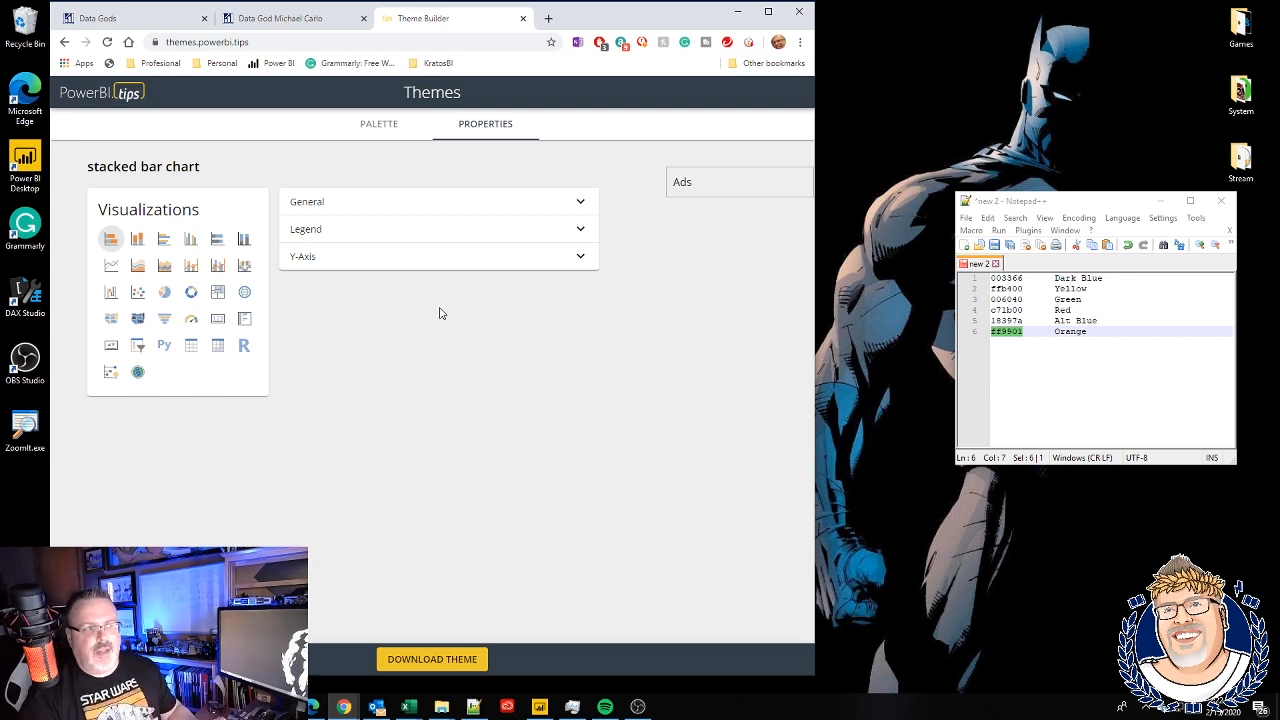
mouse_move(354, 243)
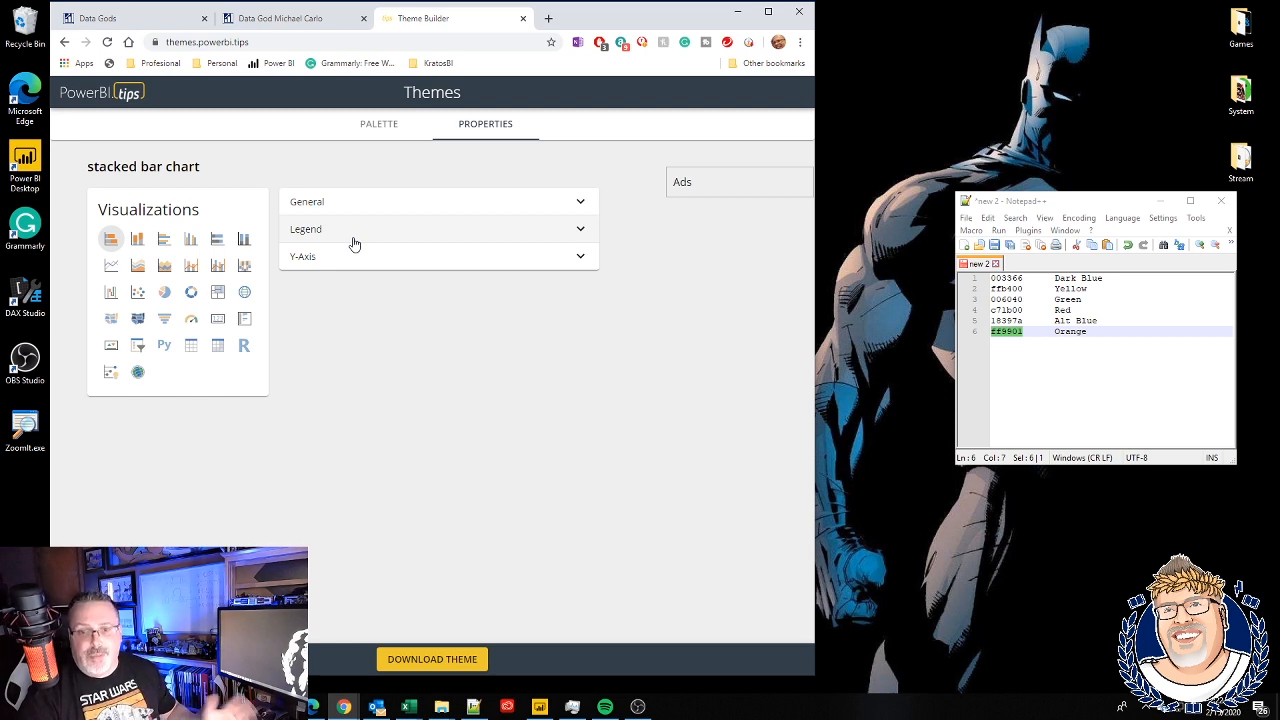
Set the stacked bar and stacked column chart legends to RightCenter
click(438, 228)
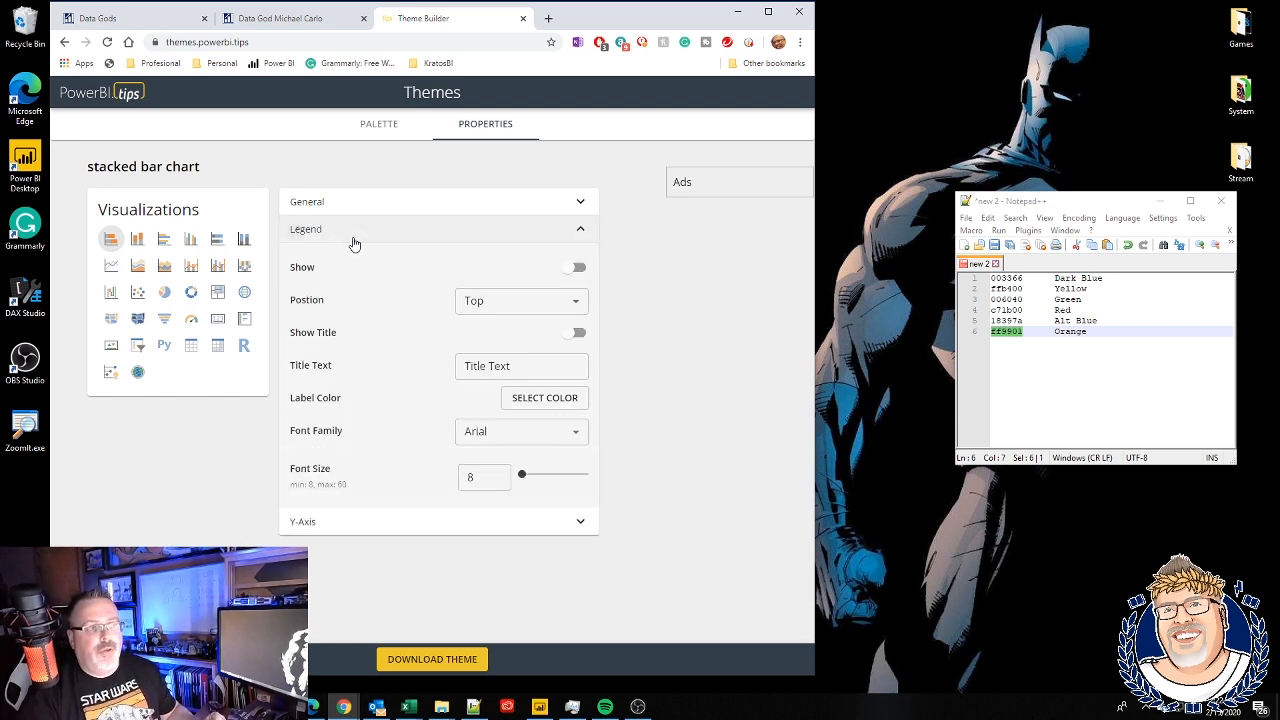
click(520, 300)
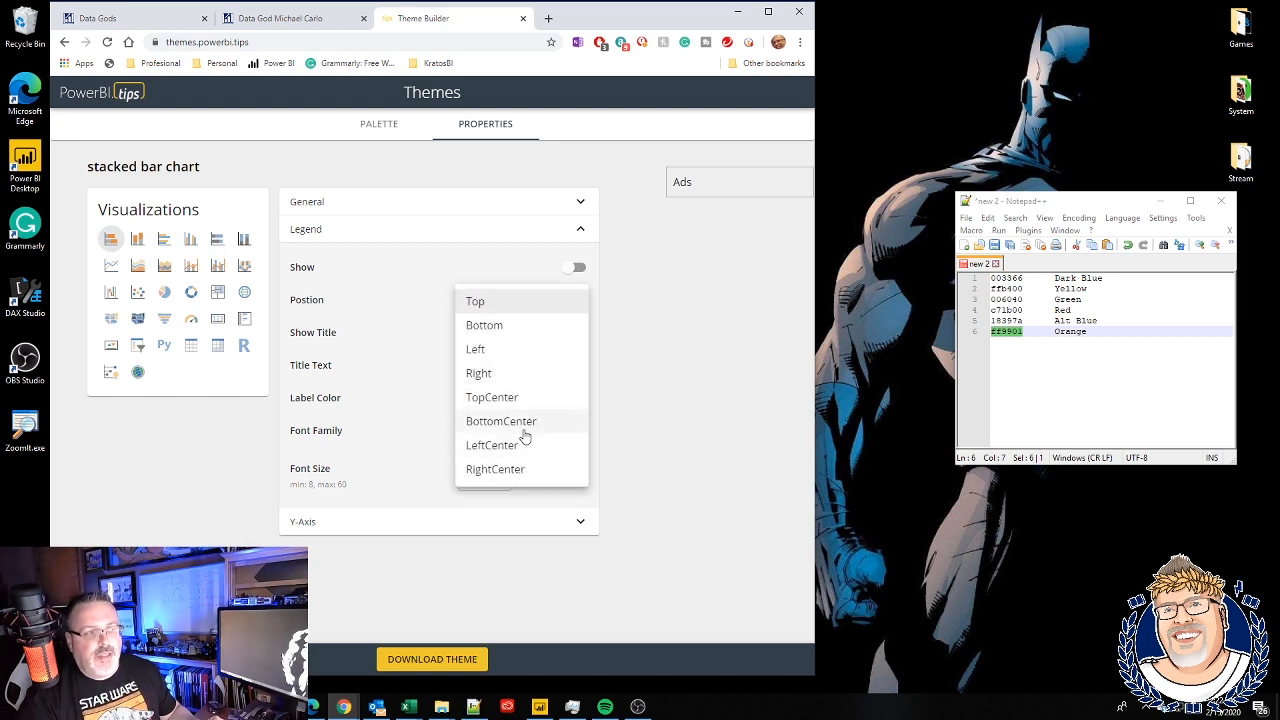
click(495, 469)
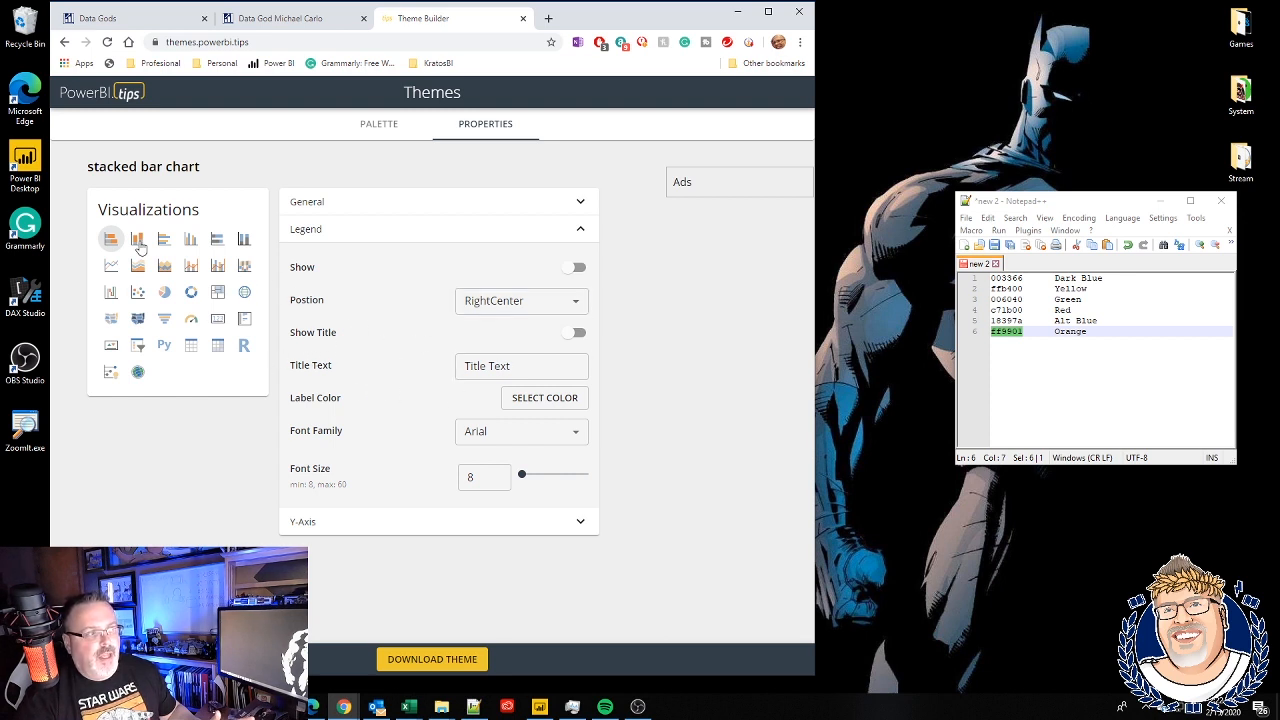
click(137, 238)
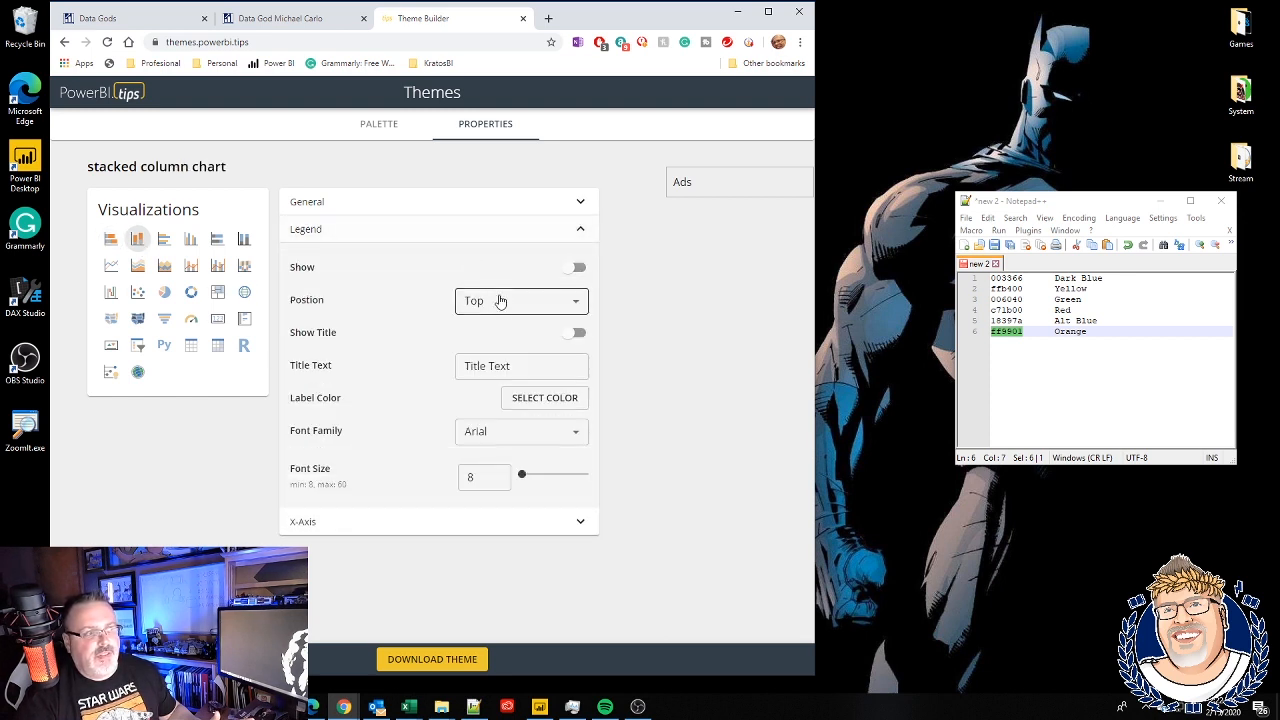
click(520, 301)
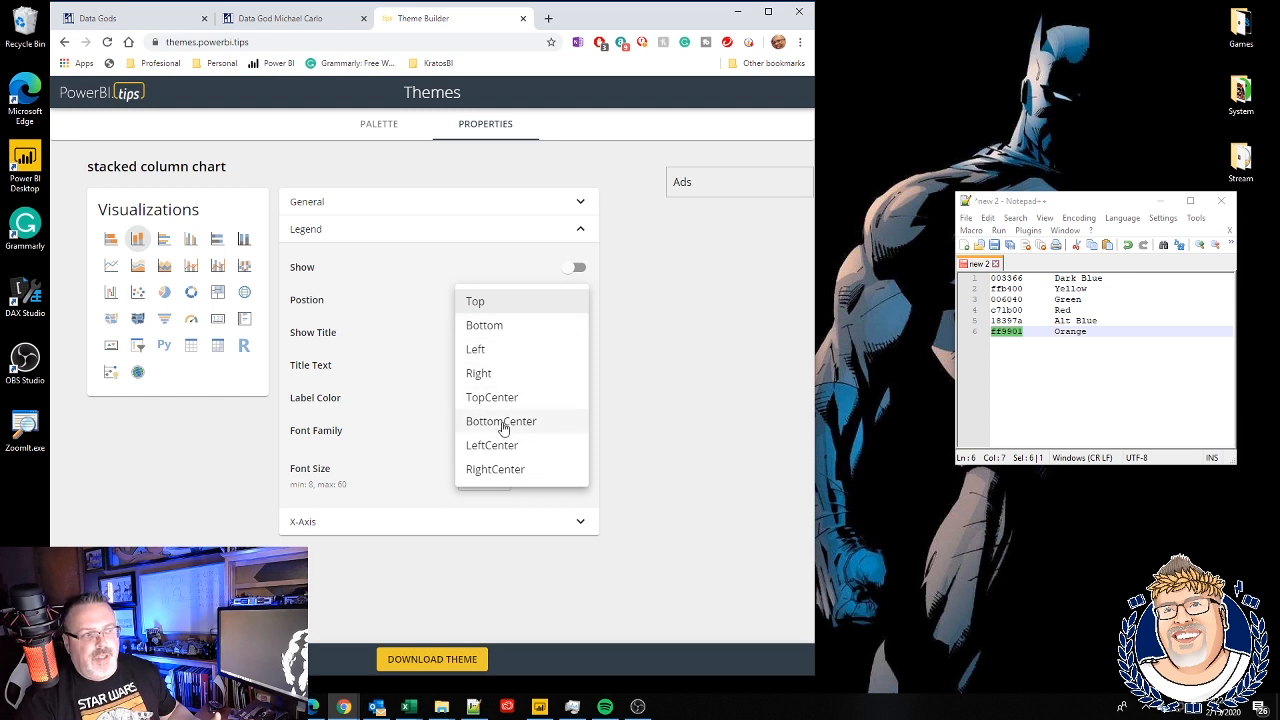
click(495, 469)
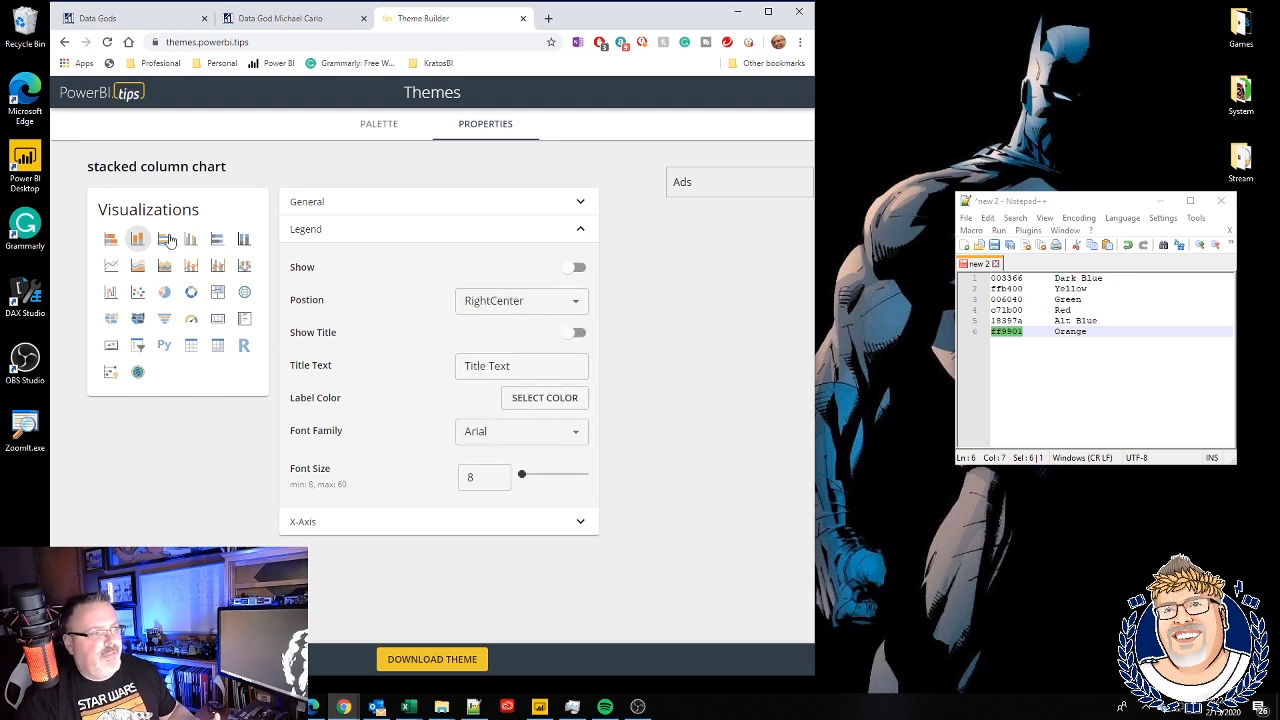
Adjust the legend position for the clustered bar and clustered column charts
click(137, 238)
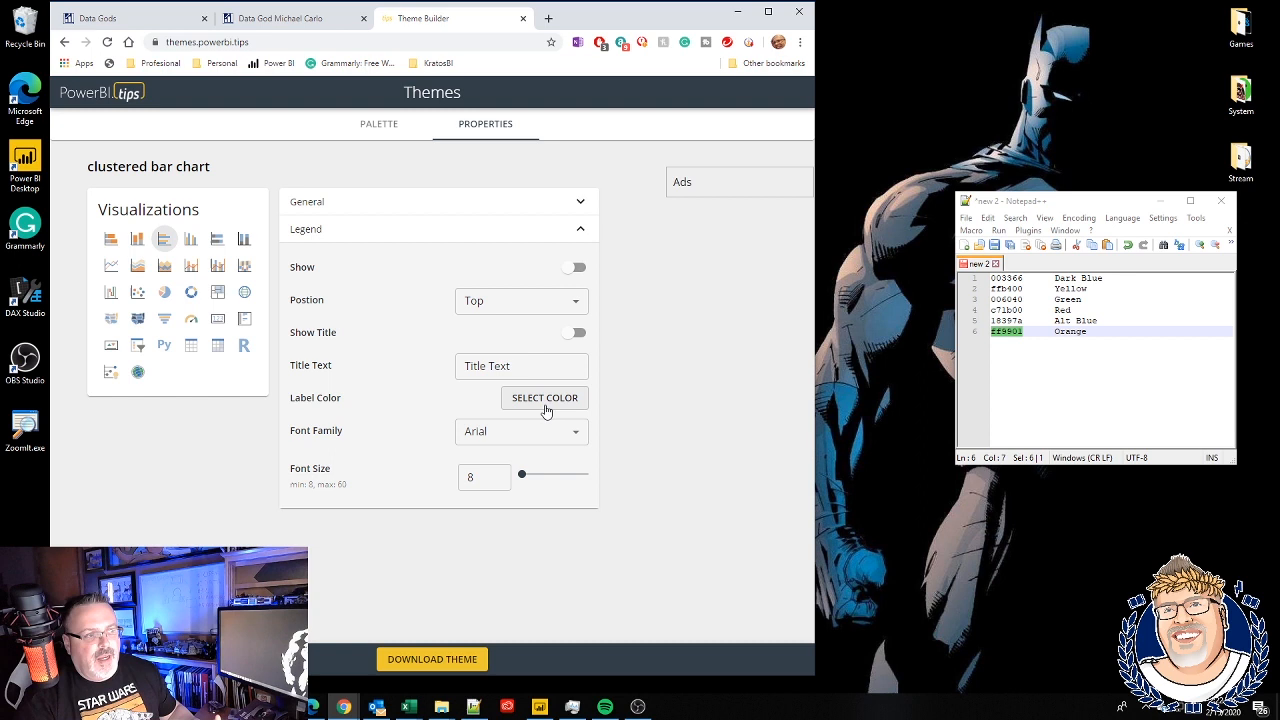
click(521, 301)
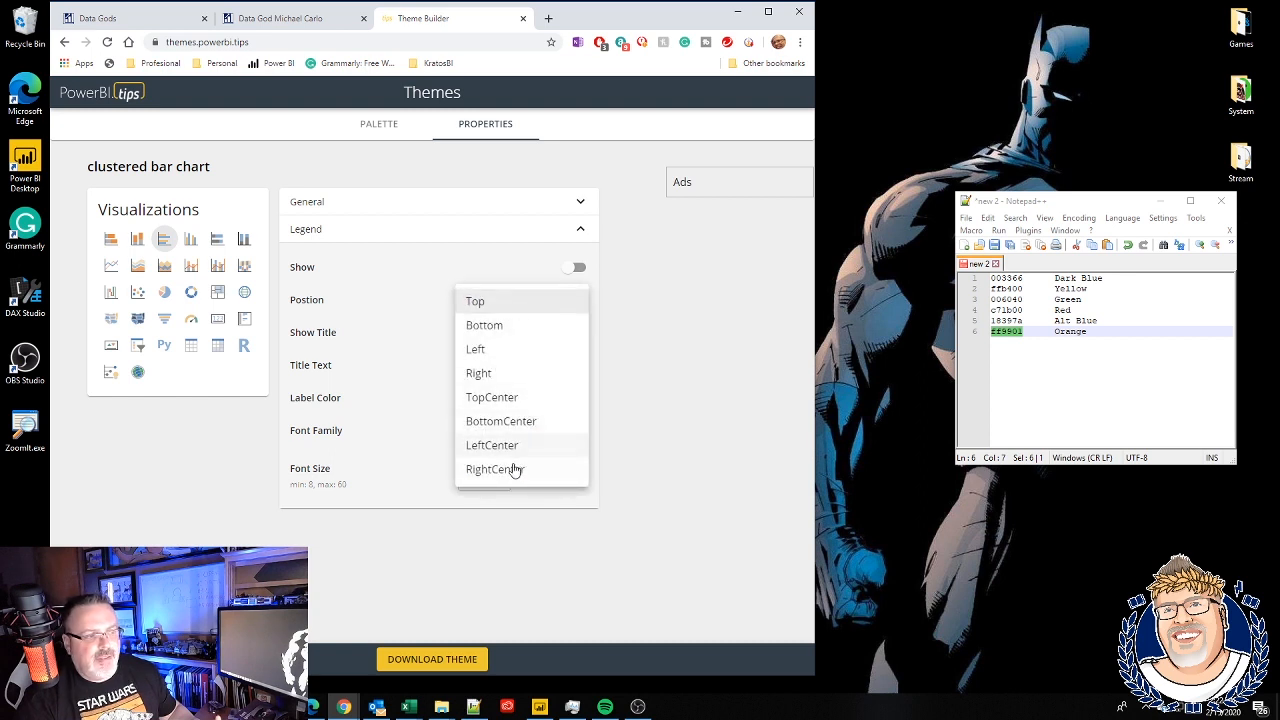
click(191, 238)
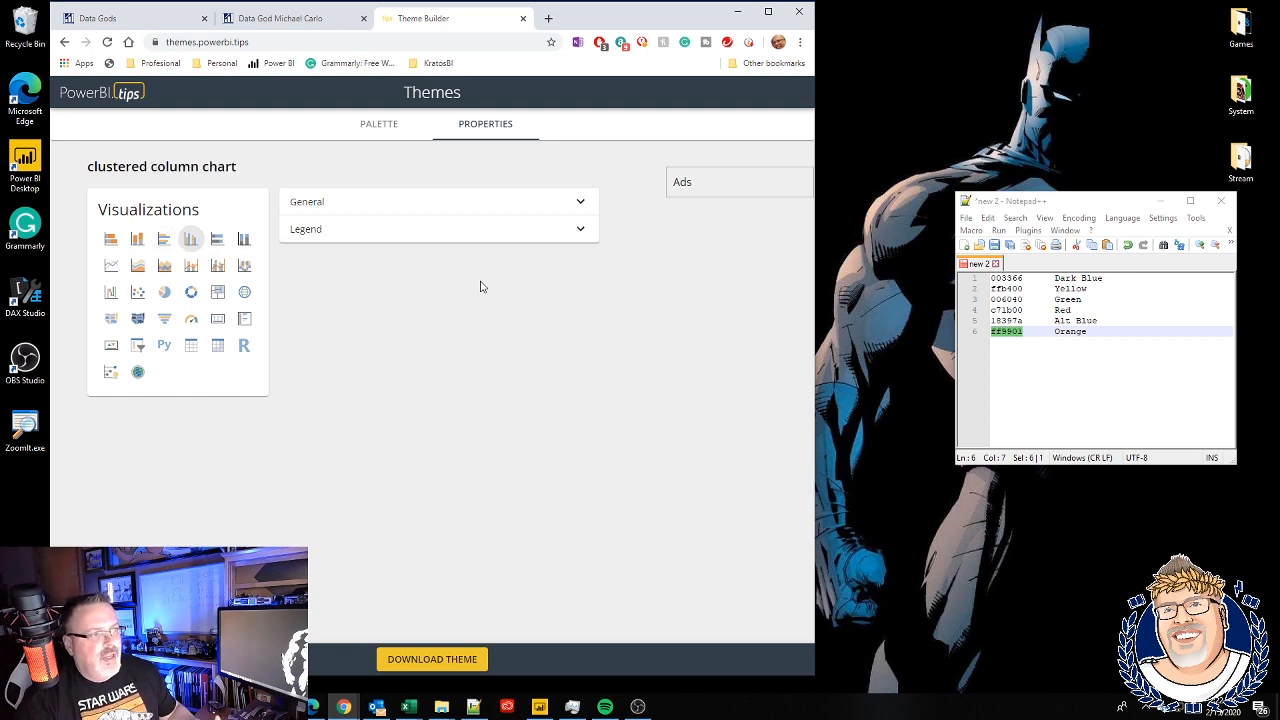
click(437, 229)
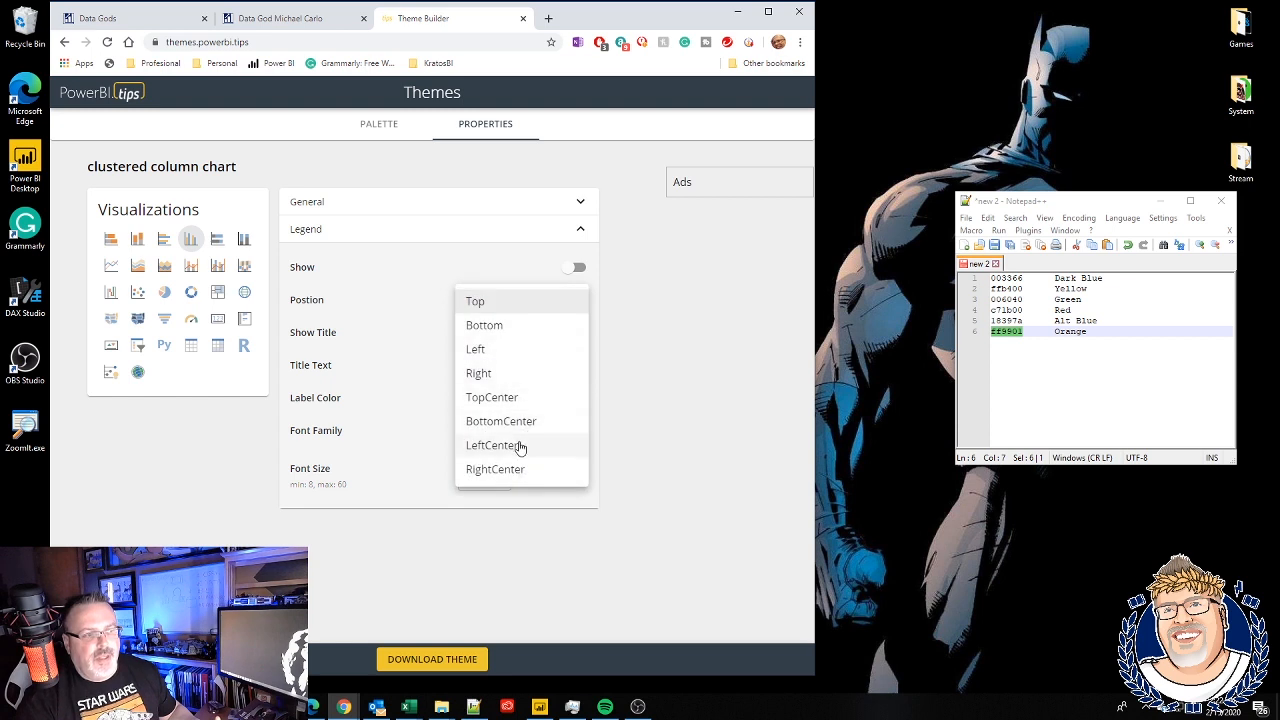
click(217, 238)
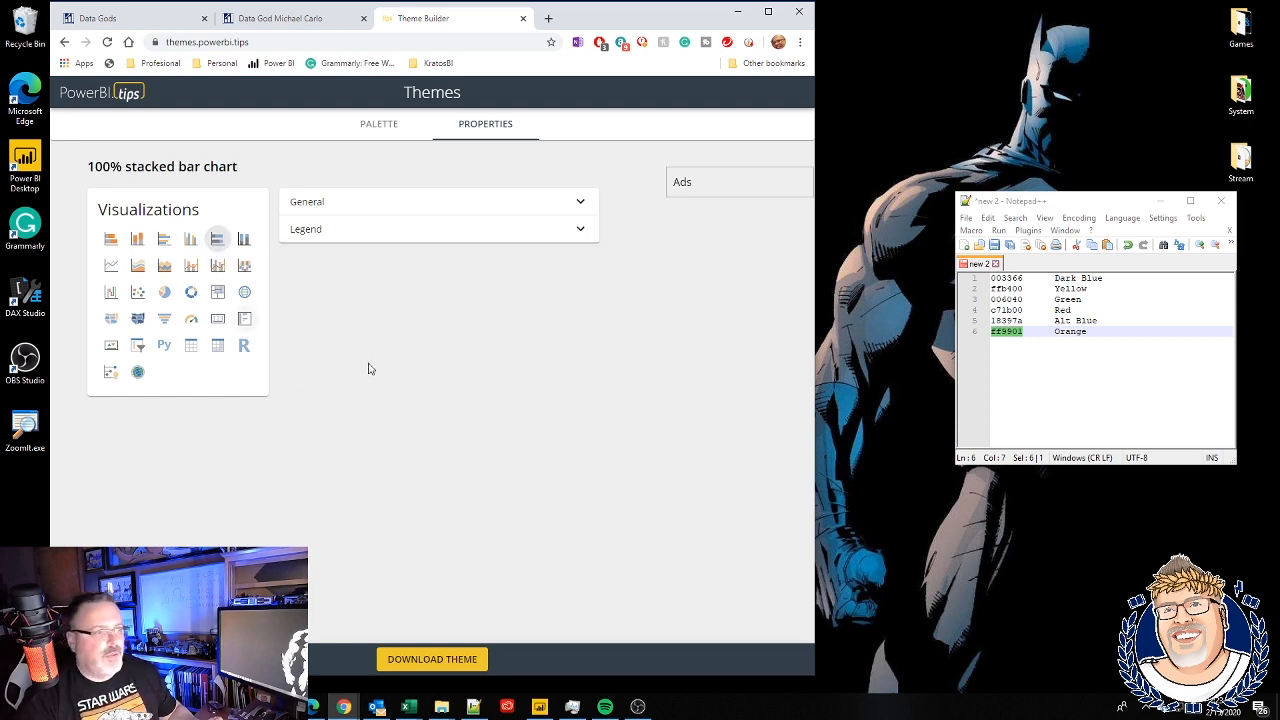
mouse_move(503, 563)
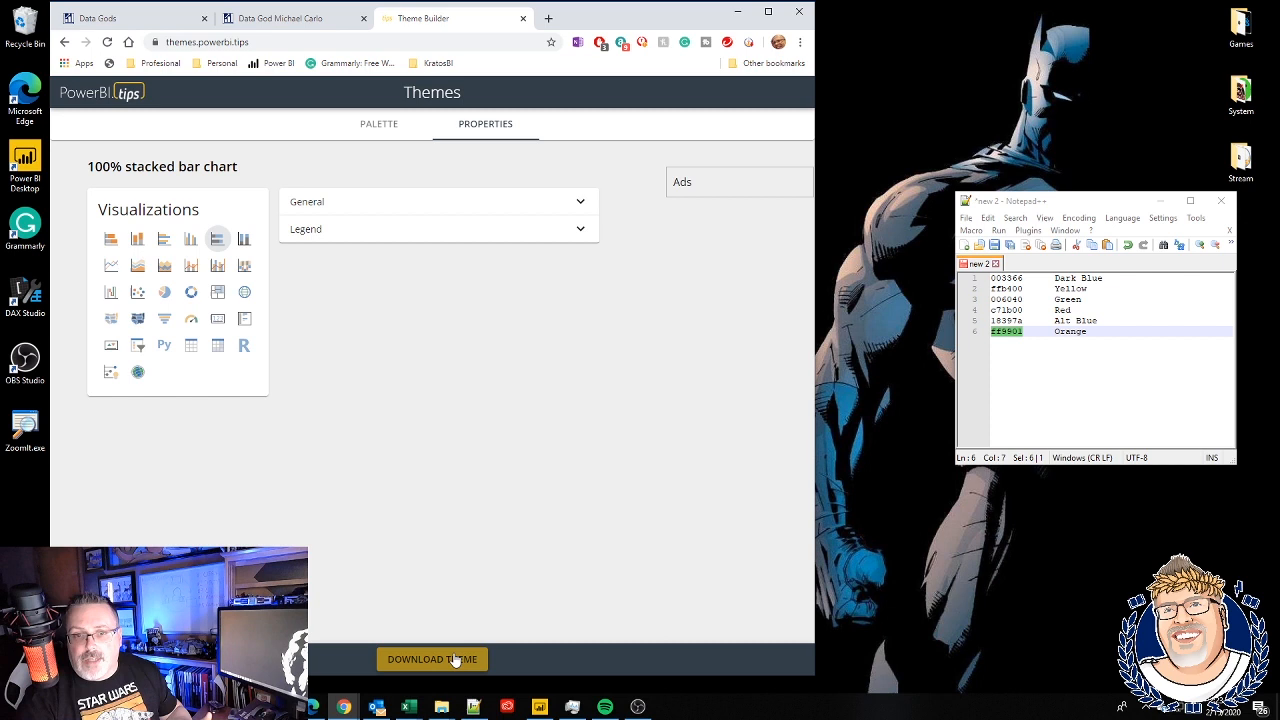
Enter the theme name 'PowerBITips' in the download dialog
click(432, 658)
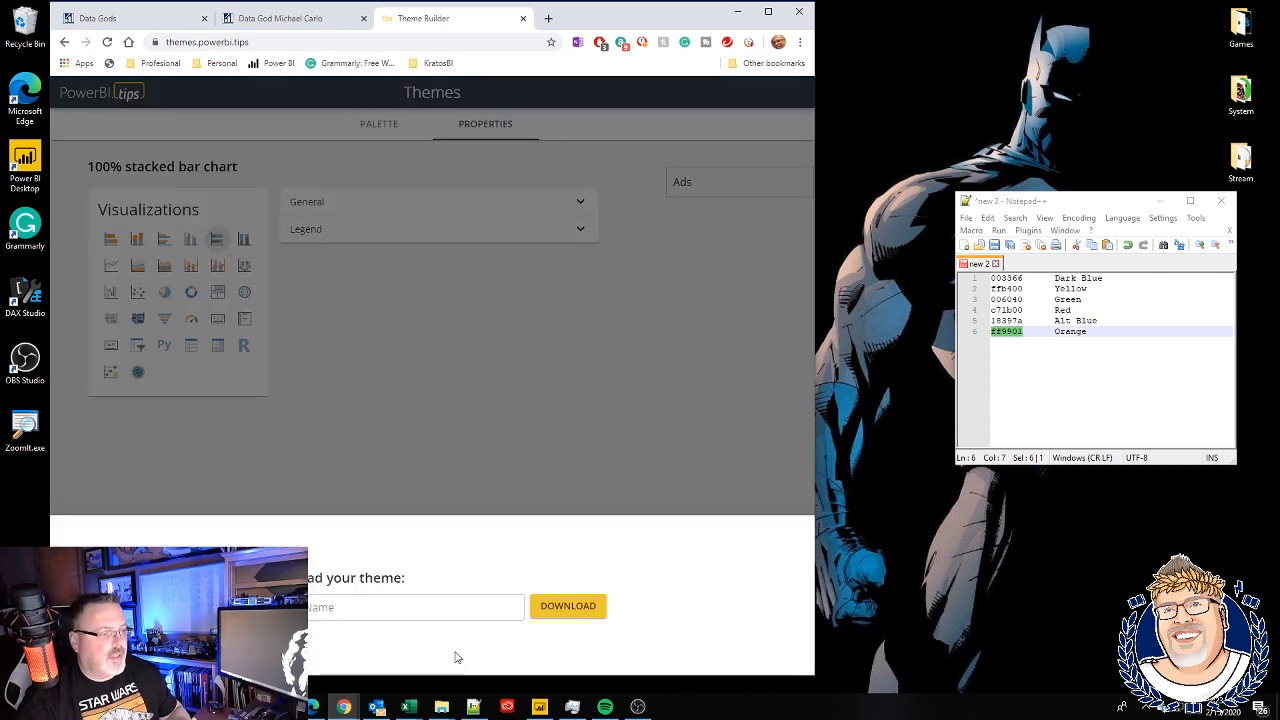
click(415, 607)
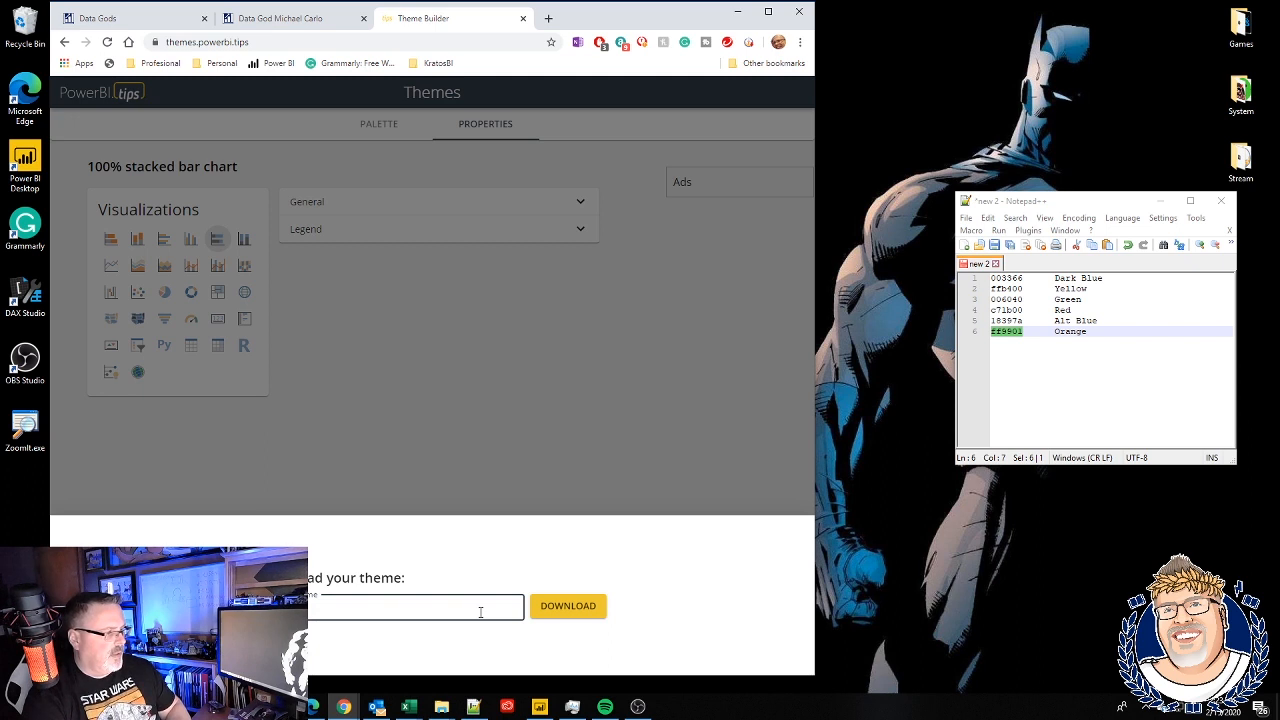
text(P)
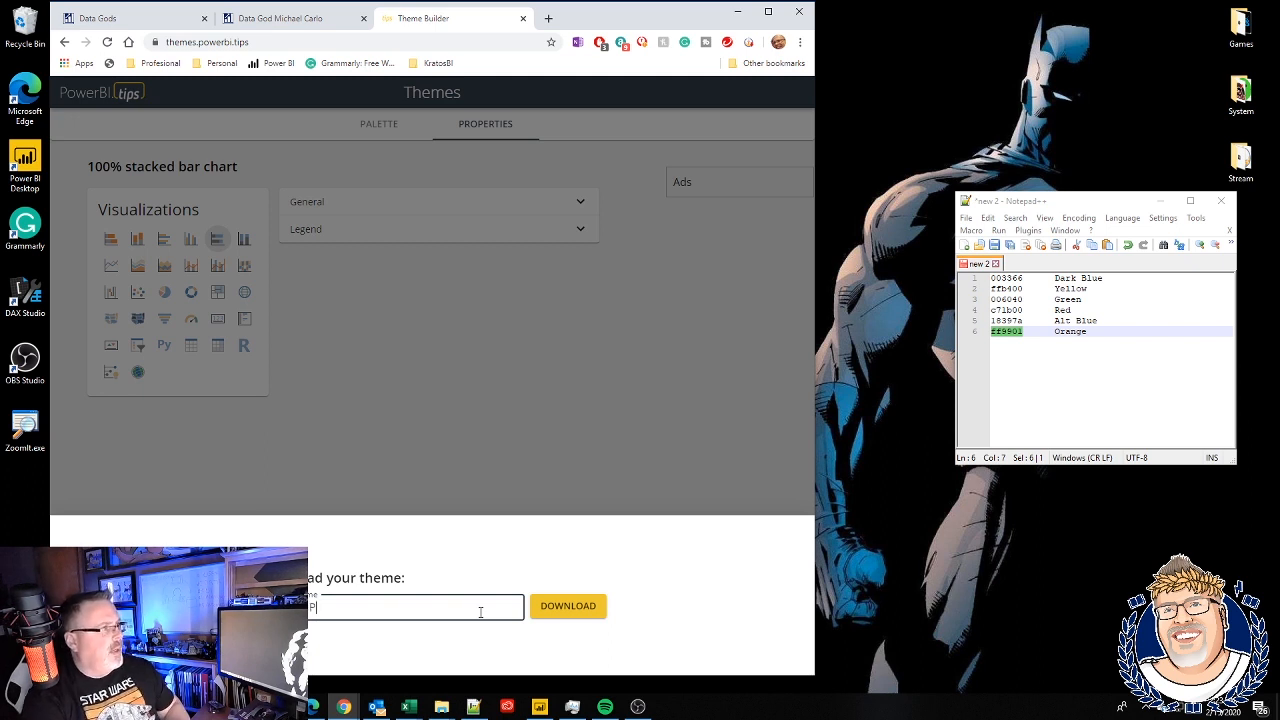
text(owerBI)
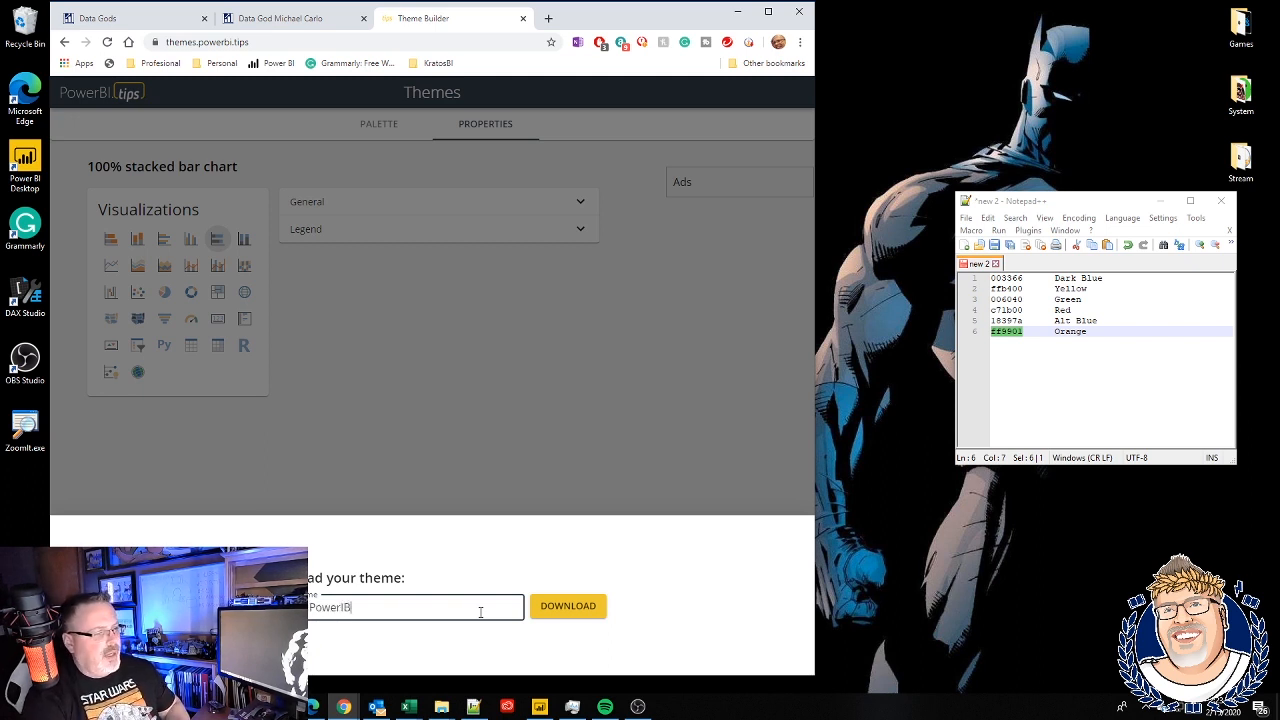
text(Tips)
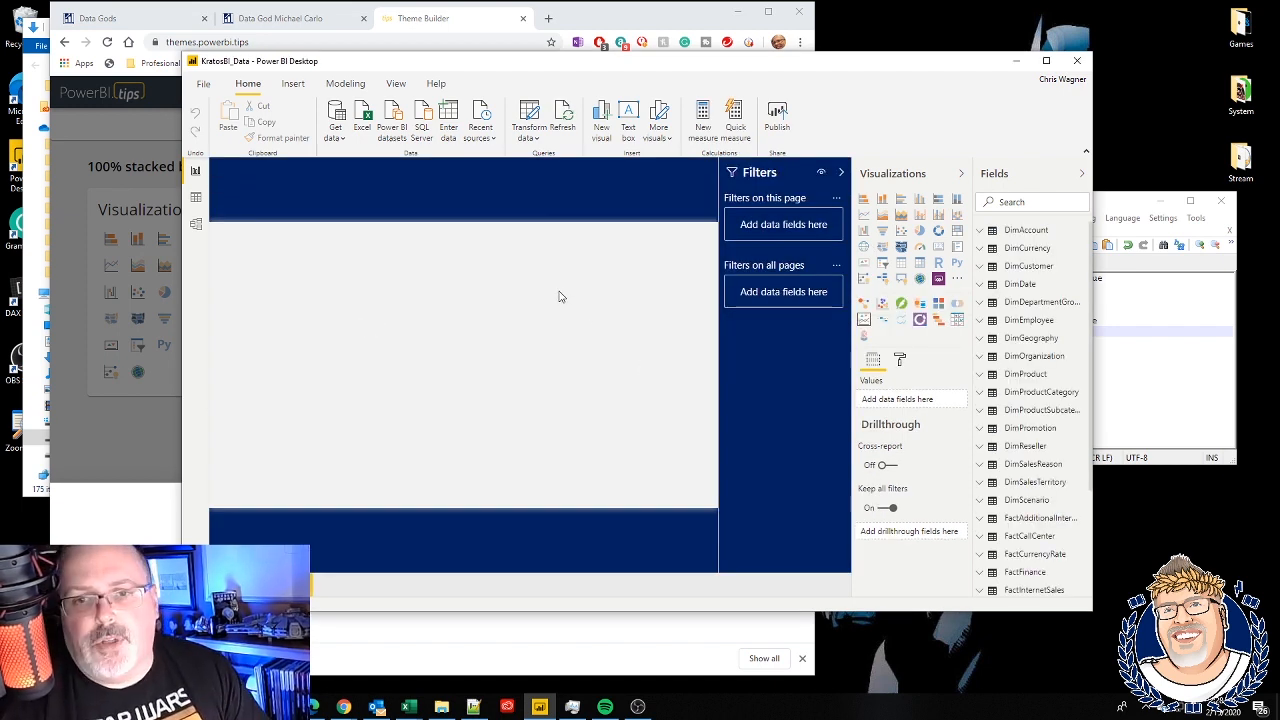
Import KratosBIPowerBITips.json via the Themes gallery and dismiss the success message
click(396, 83)
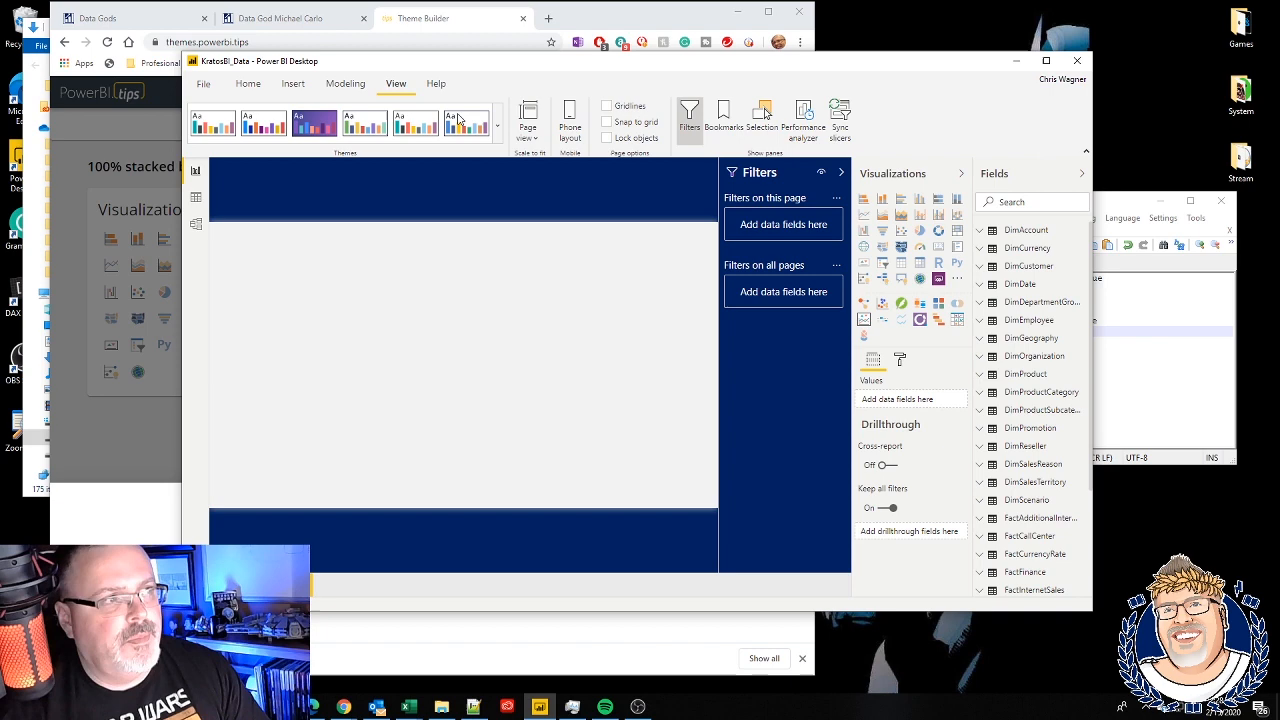
click(497, 125)
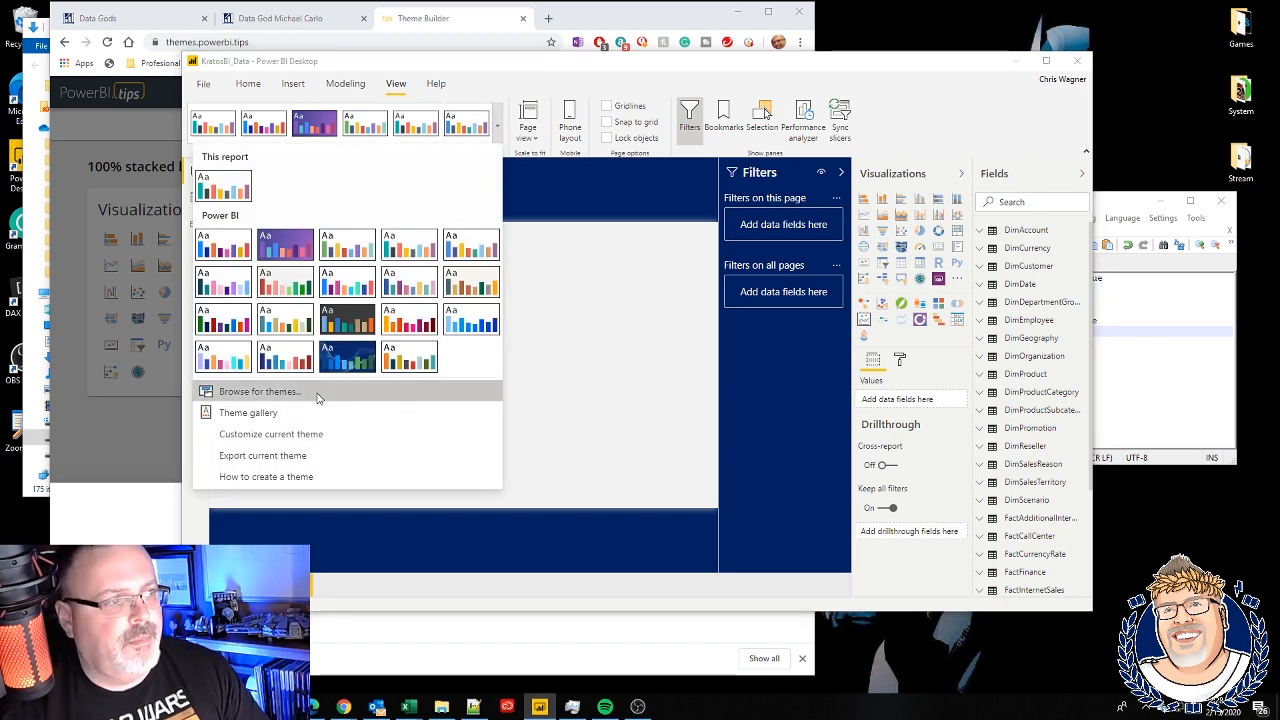
click(259, 391)
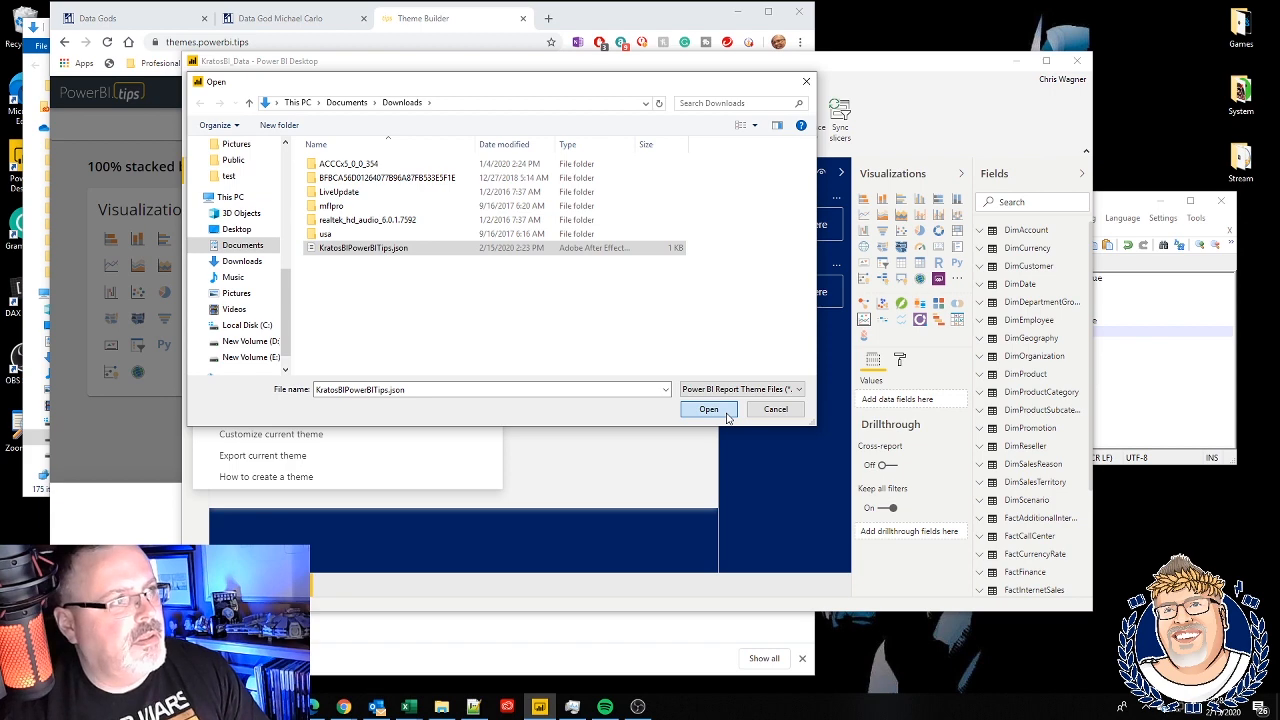
click(708, 409)
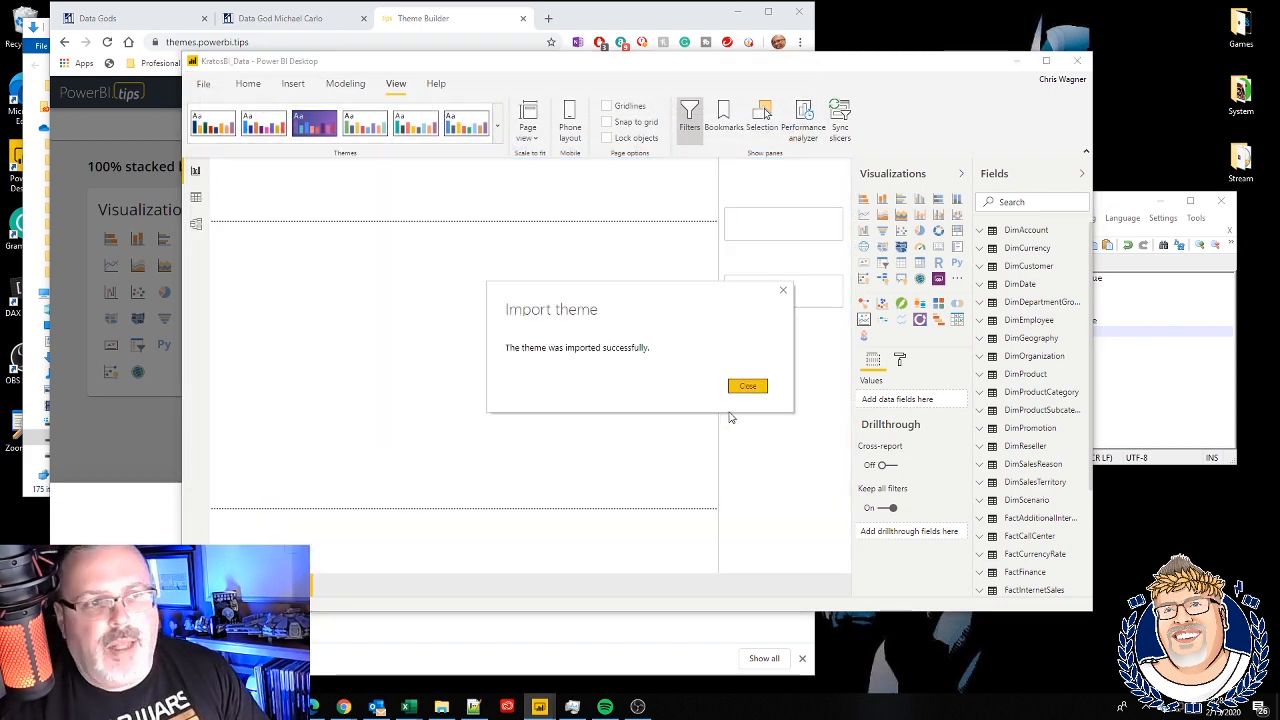
click(747, 386)
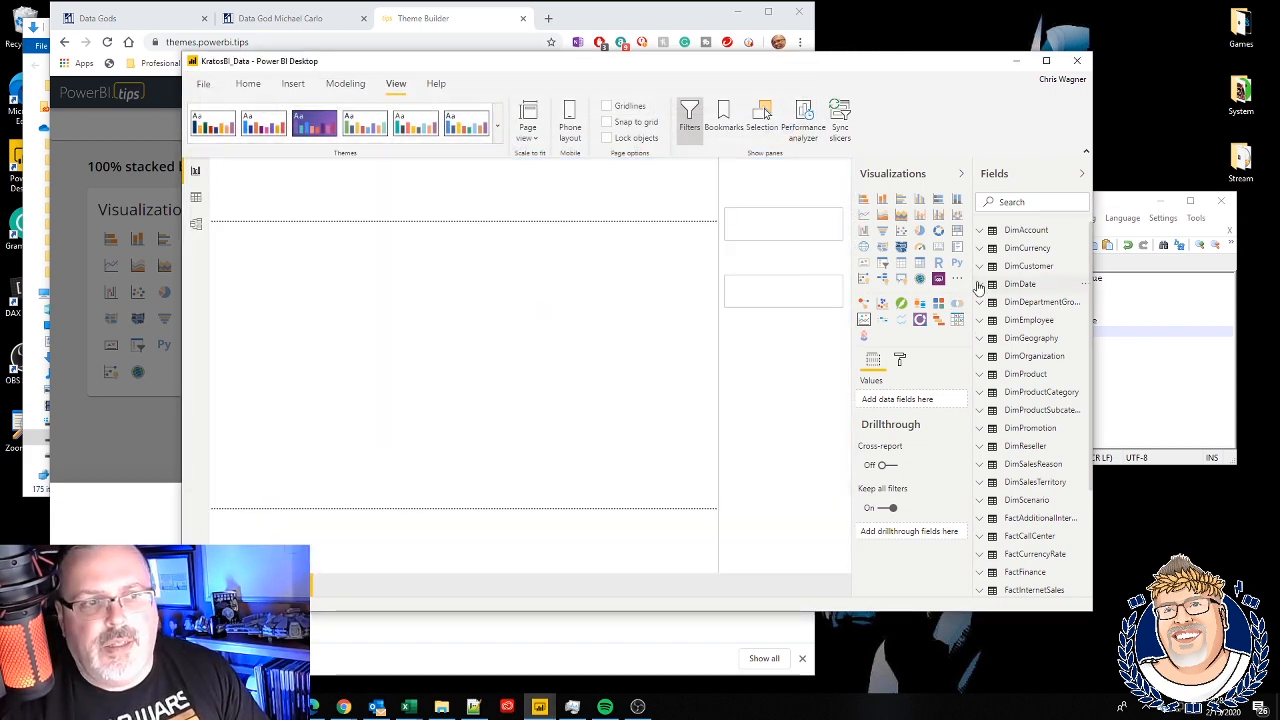
Insert a stacked bar chart and enlarge it to fill the page
click(863, 198)
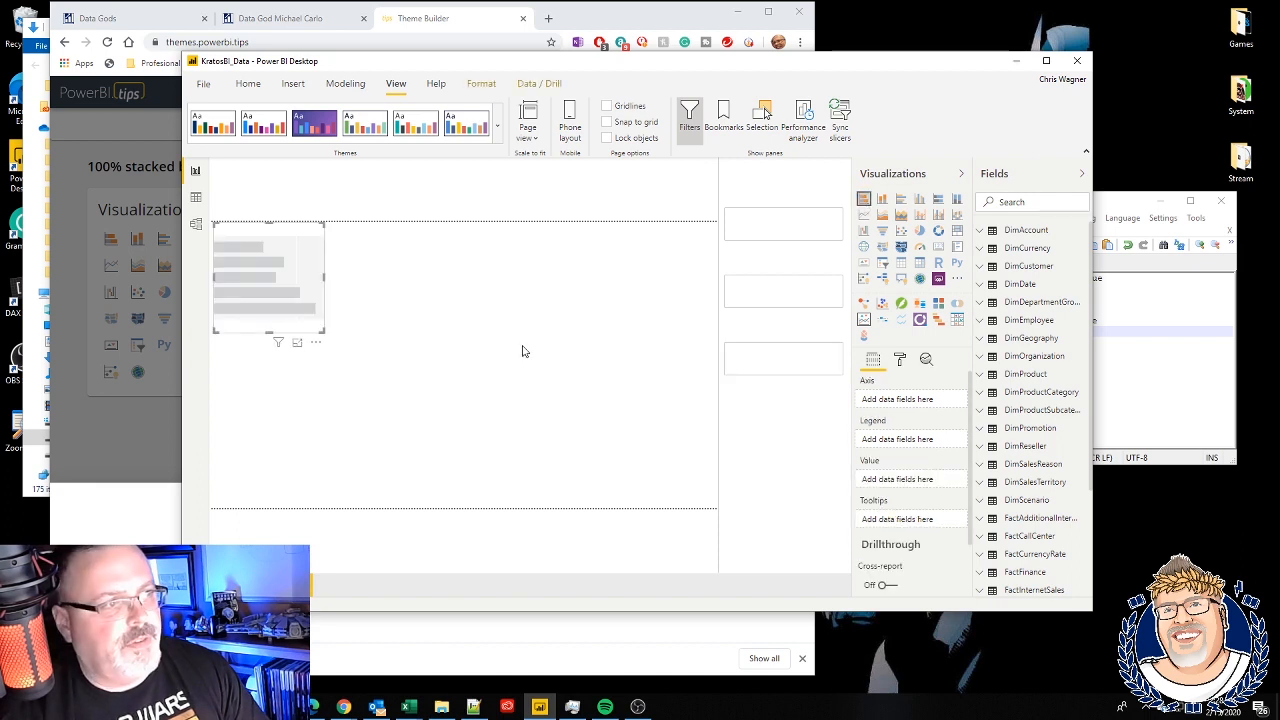
drag(325, 340, 650, 500)
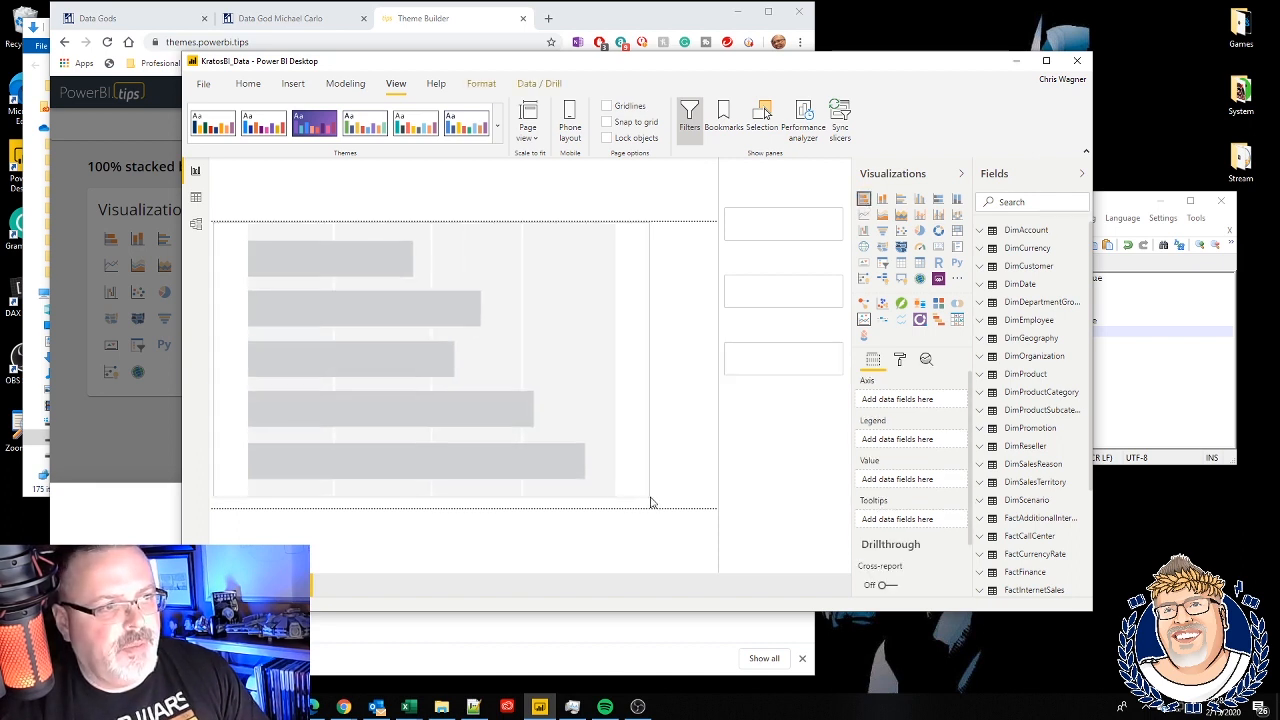
click(430, 360)
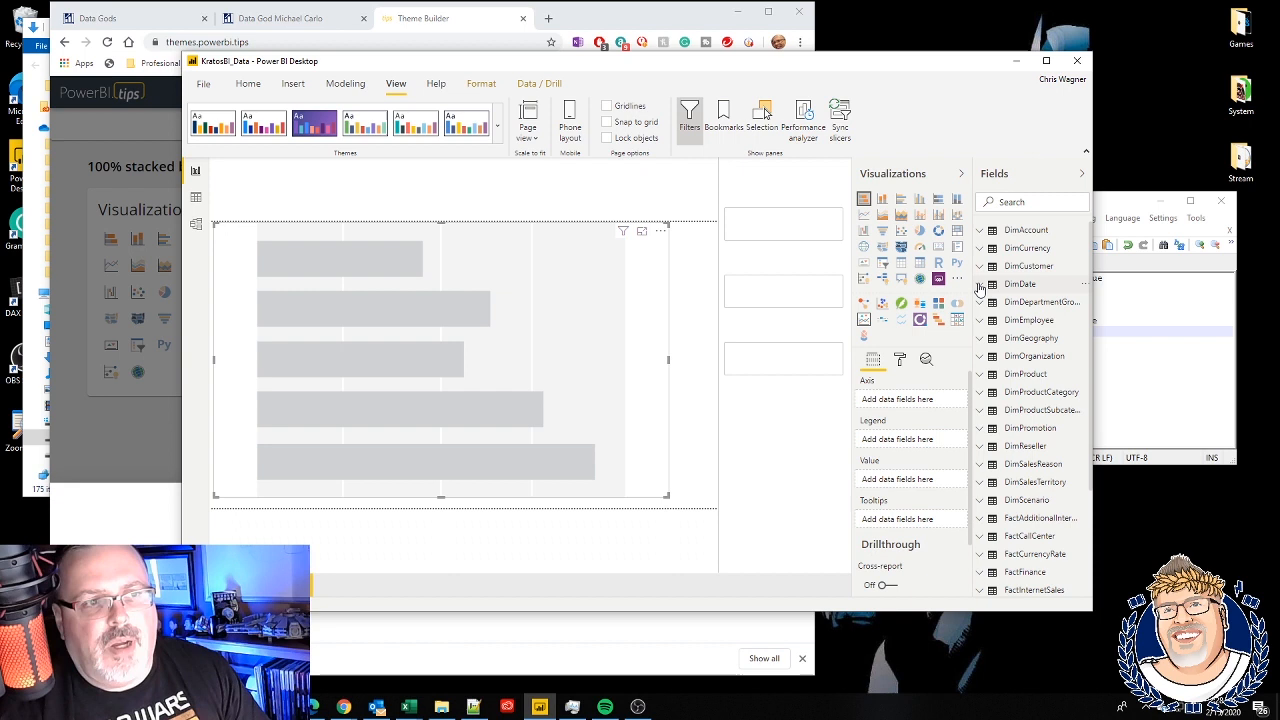
Add FiscalYear to the axis plus Internet Sales Tax Amt, Total Product Cost and Unit Price
click(982, 285)
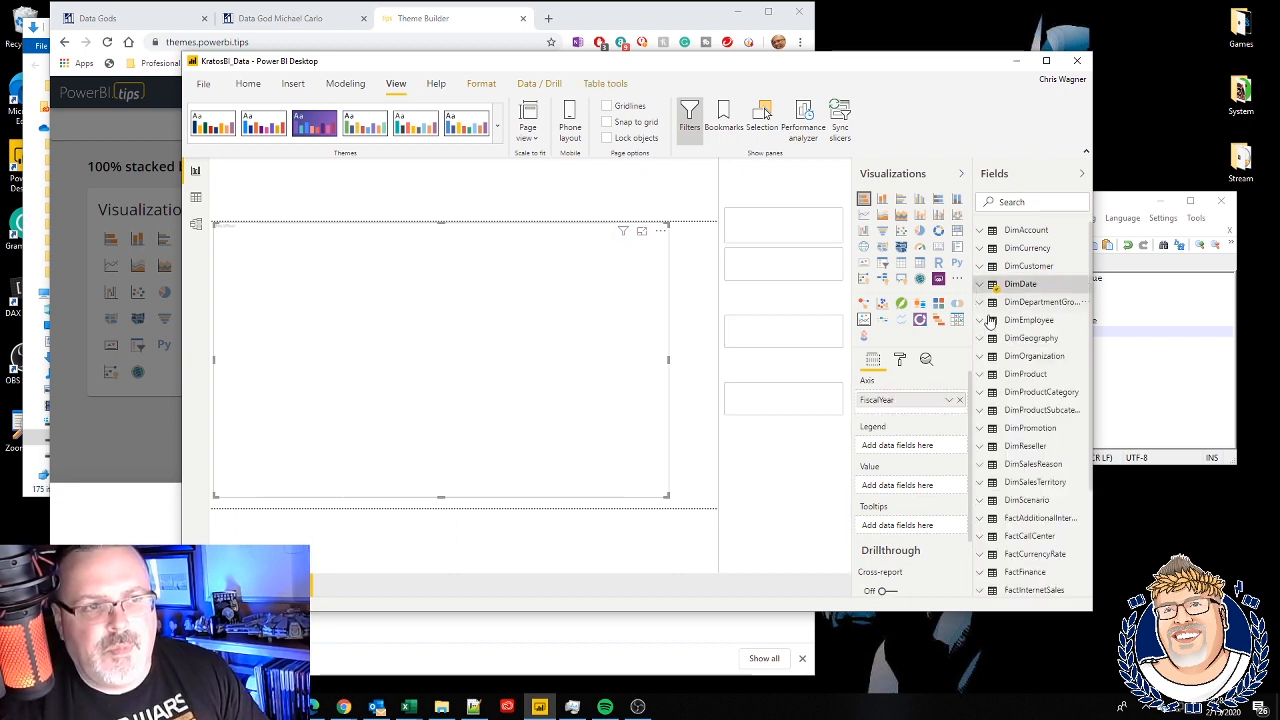
scroll(down, 3)
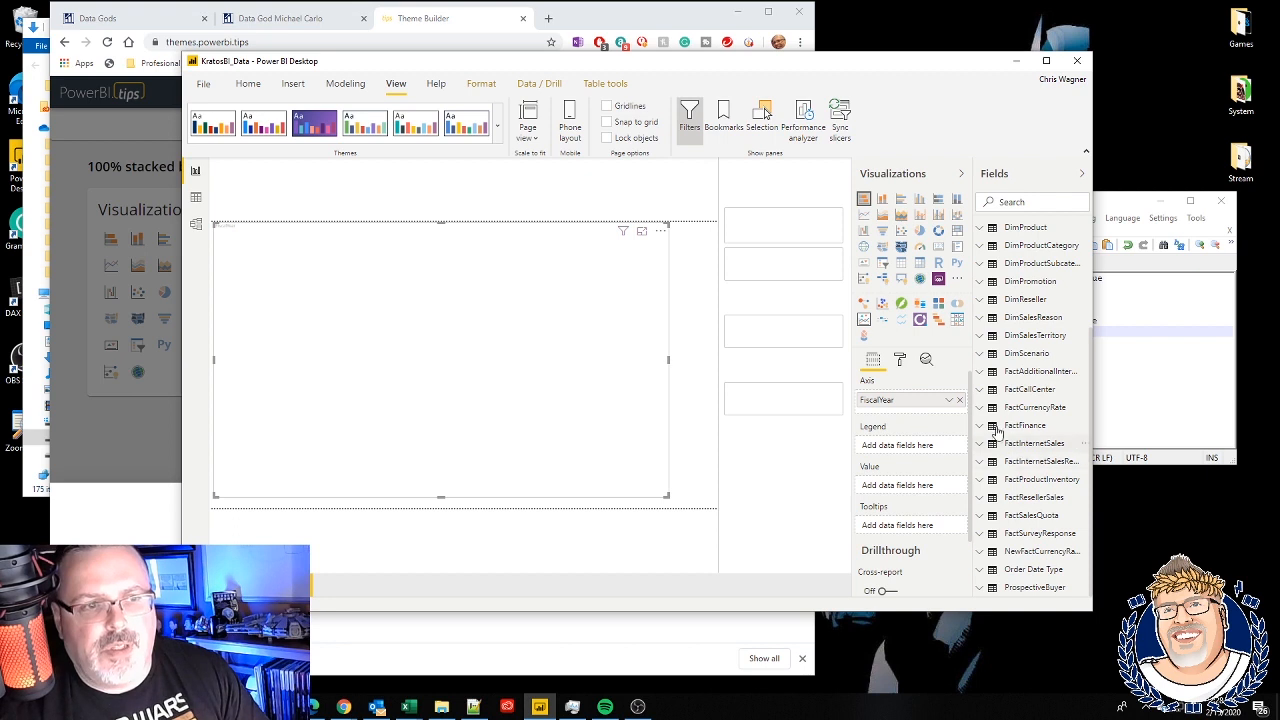
mouse_move(980, 453)
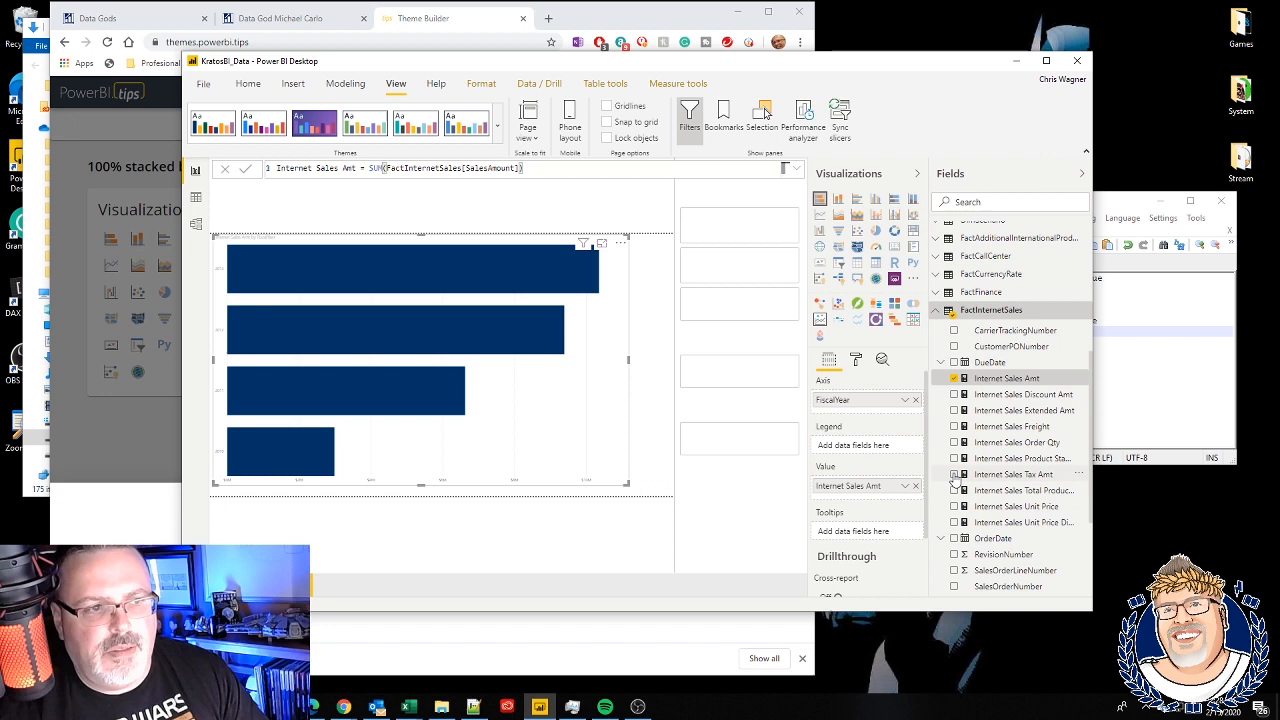
click(954, 474)
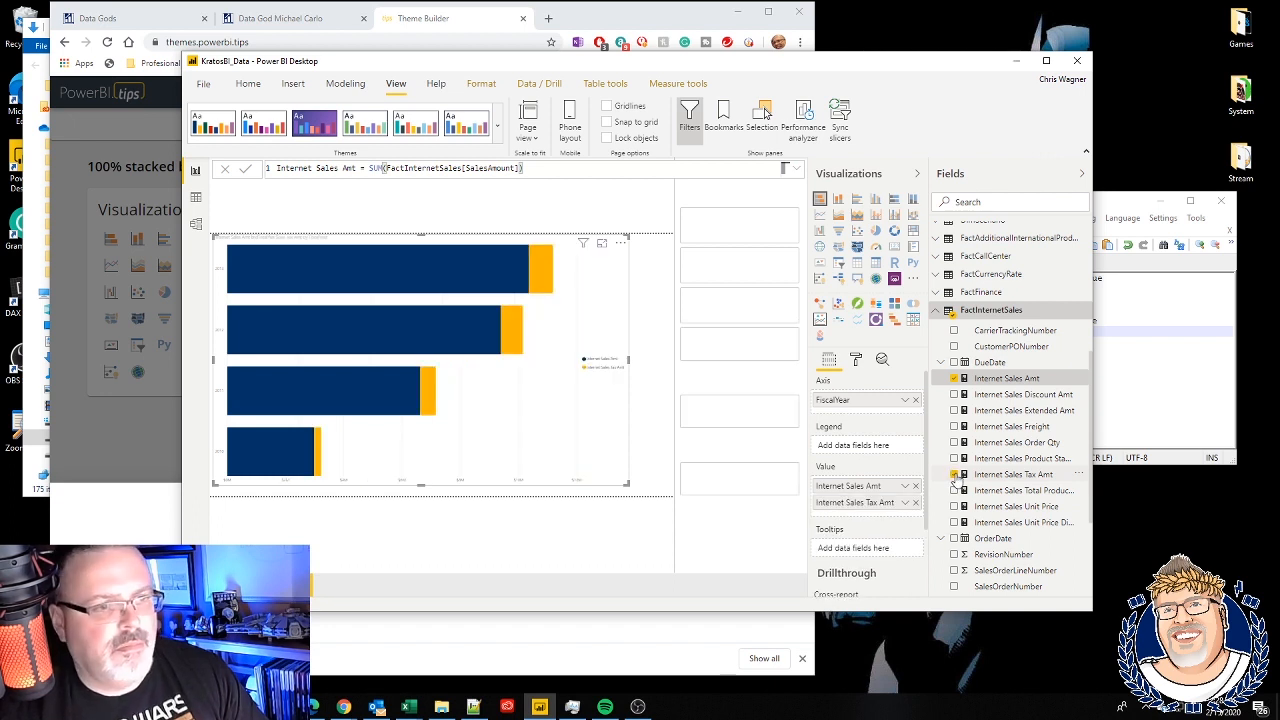
click(953, 490)
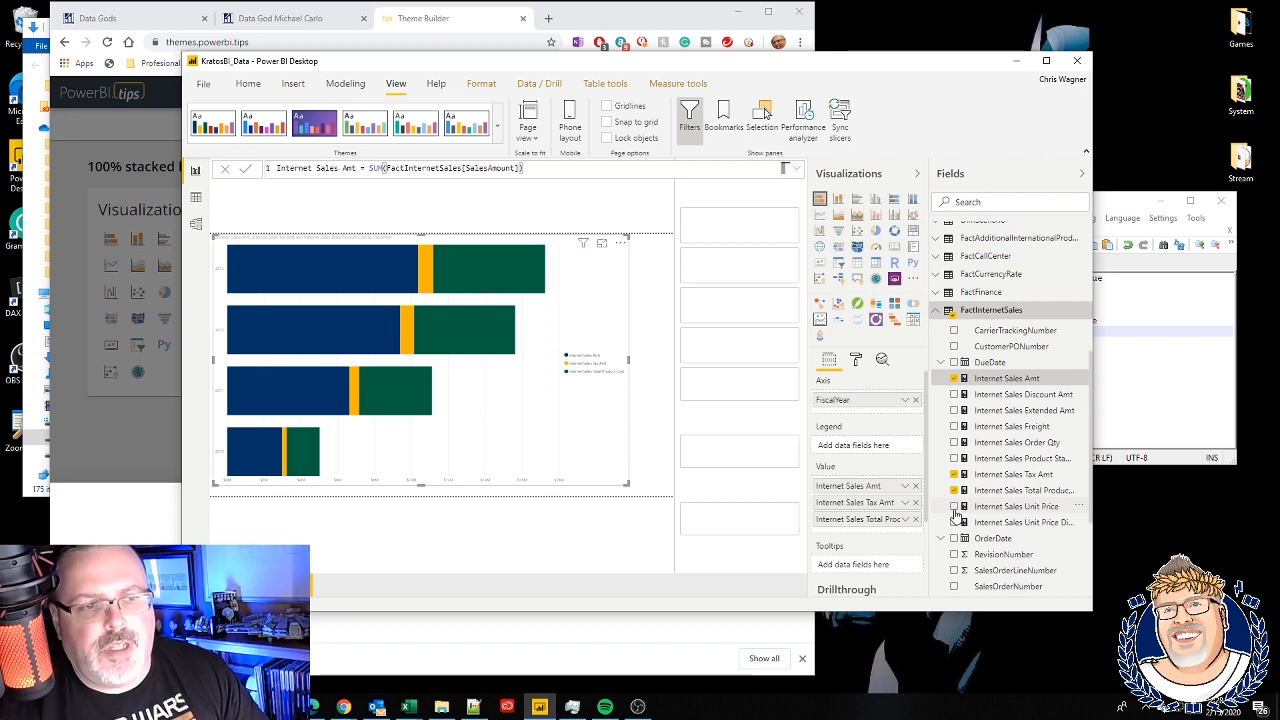
click(954, 506)
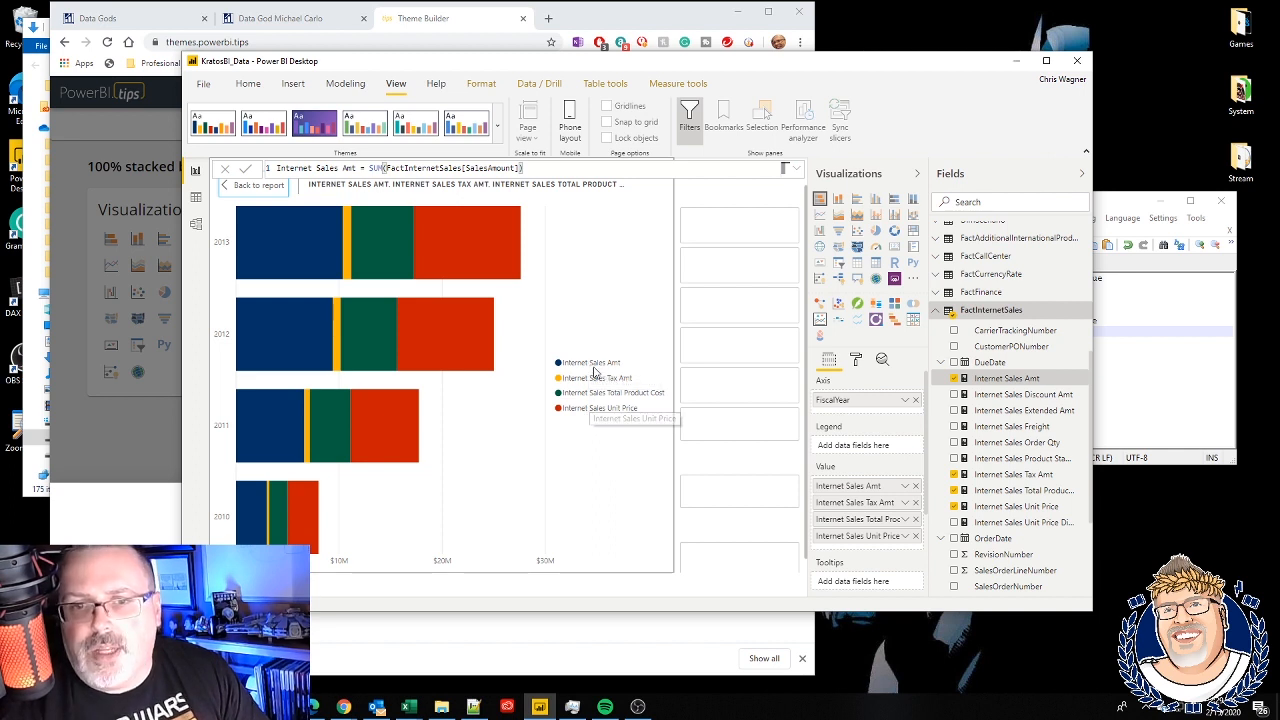
mouse_move(408, 300)
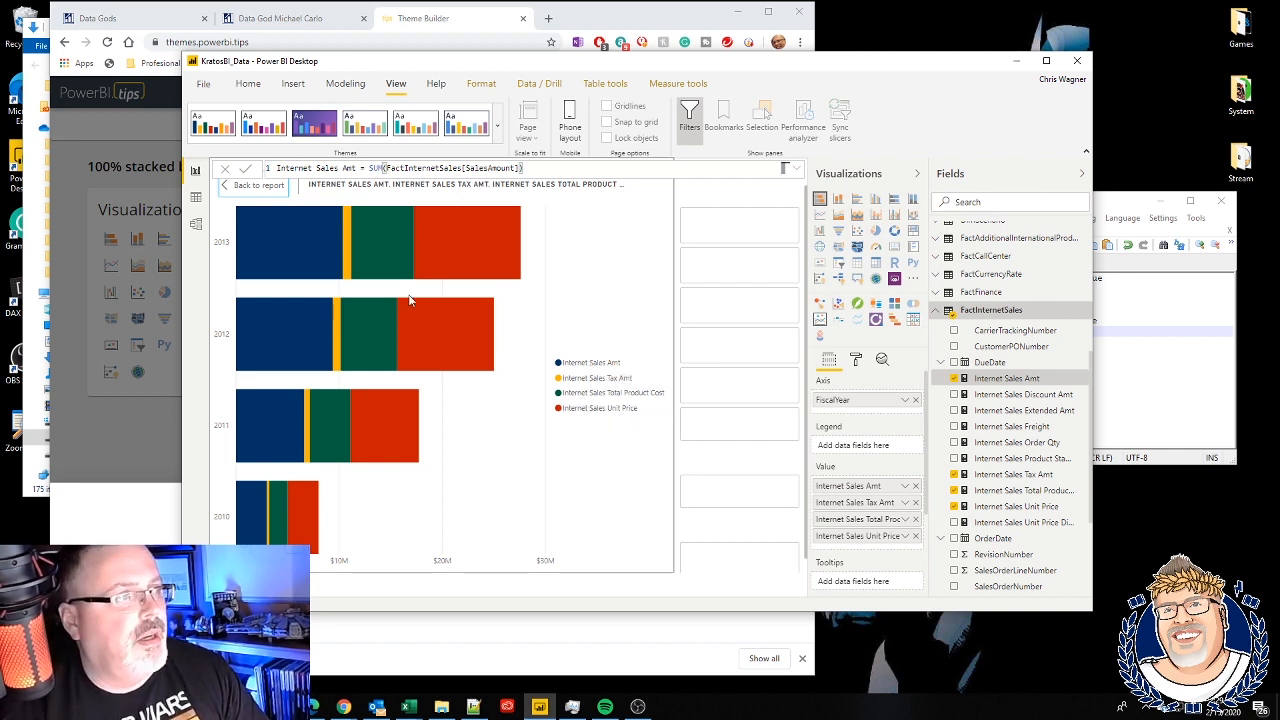
mouse_move(262, 208)
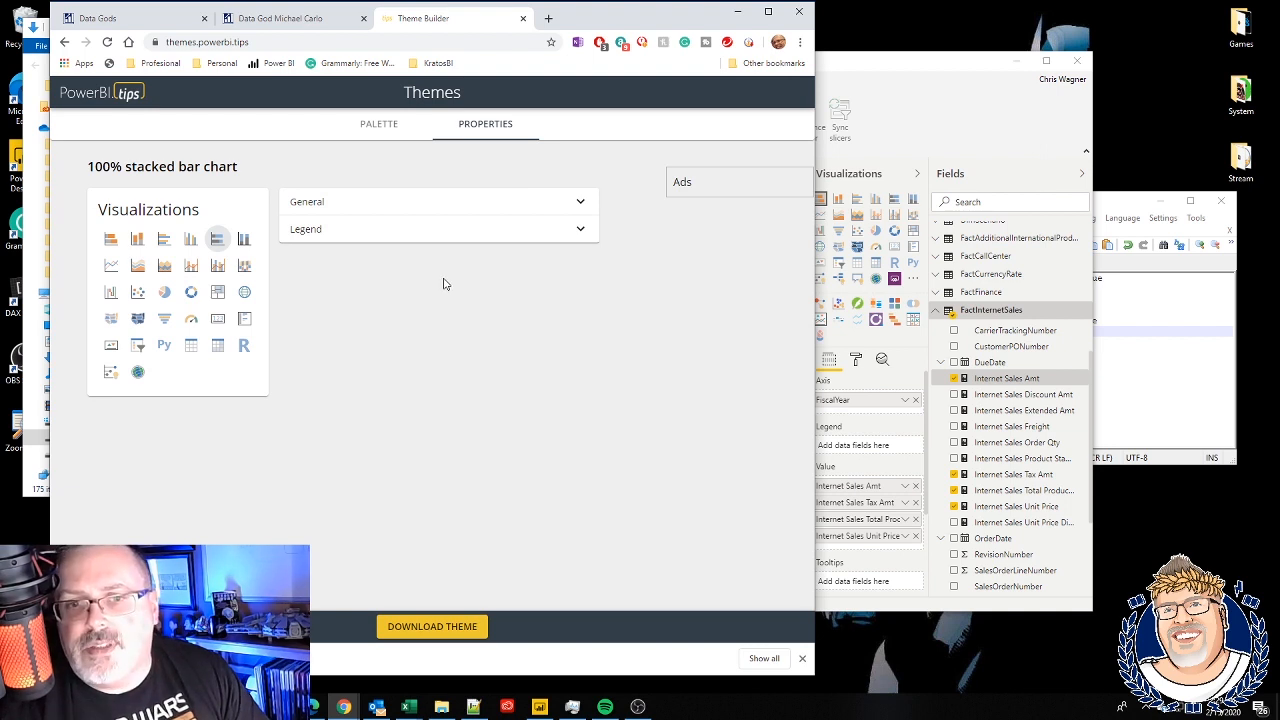
mouse_move(469, 285)
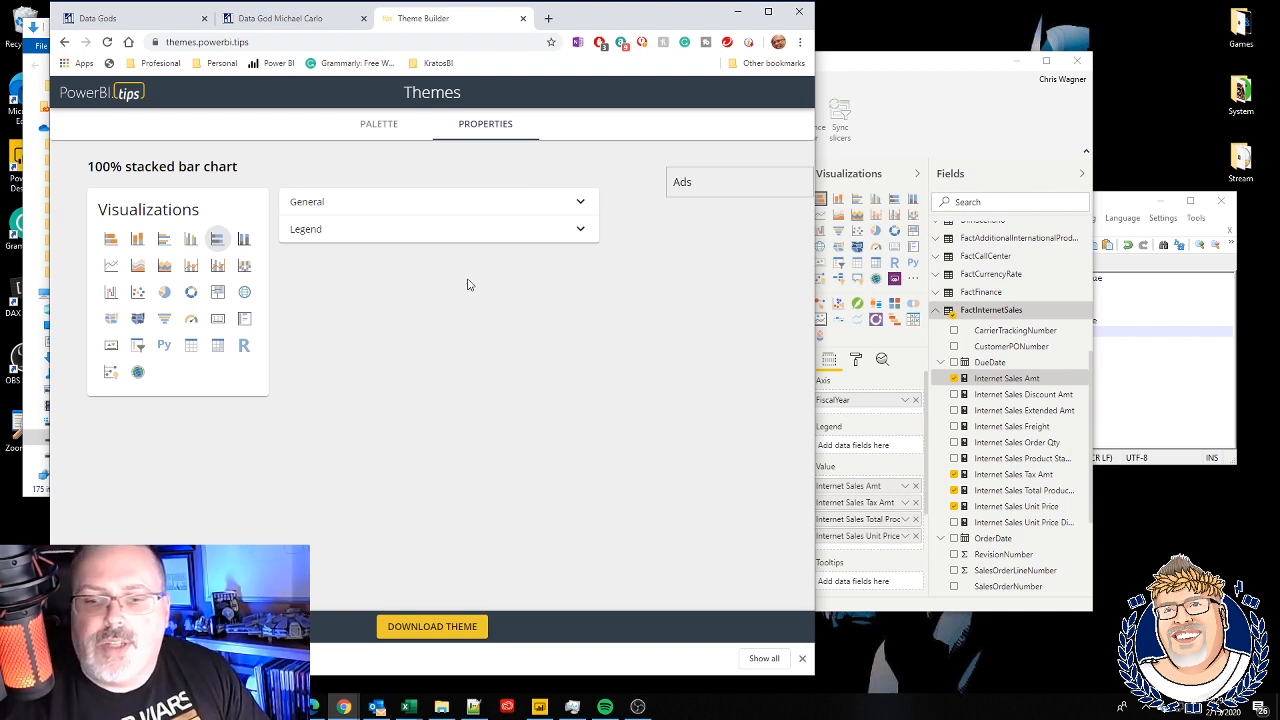